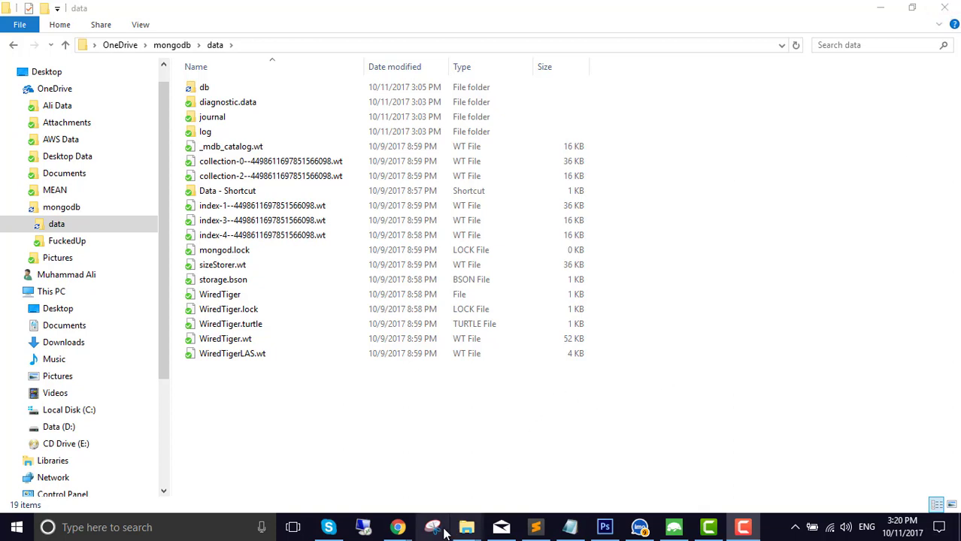
mouse_move(466, 527)
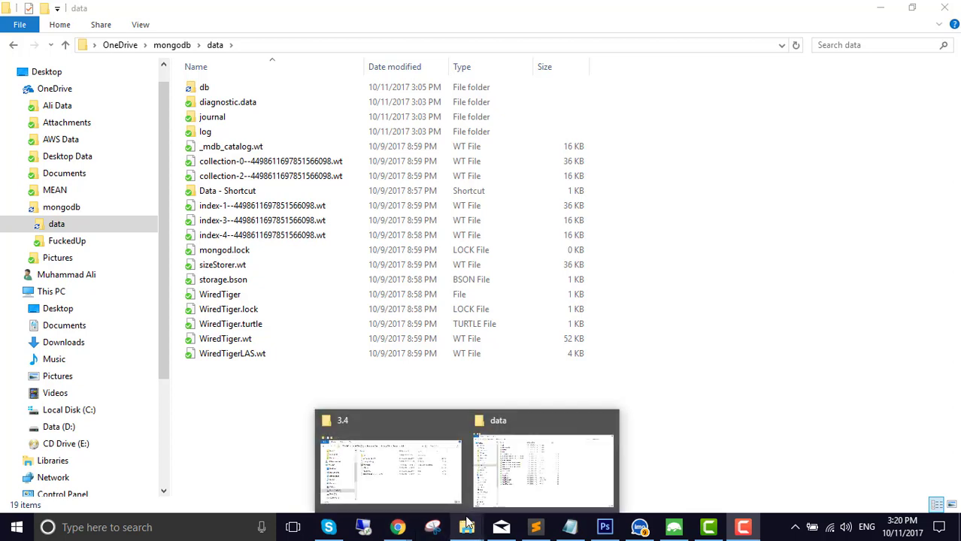
mouse_move(740, 365)
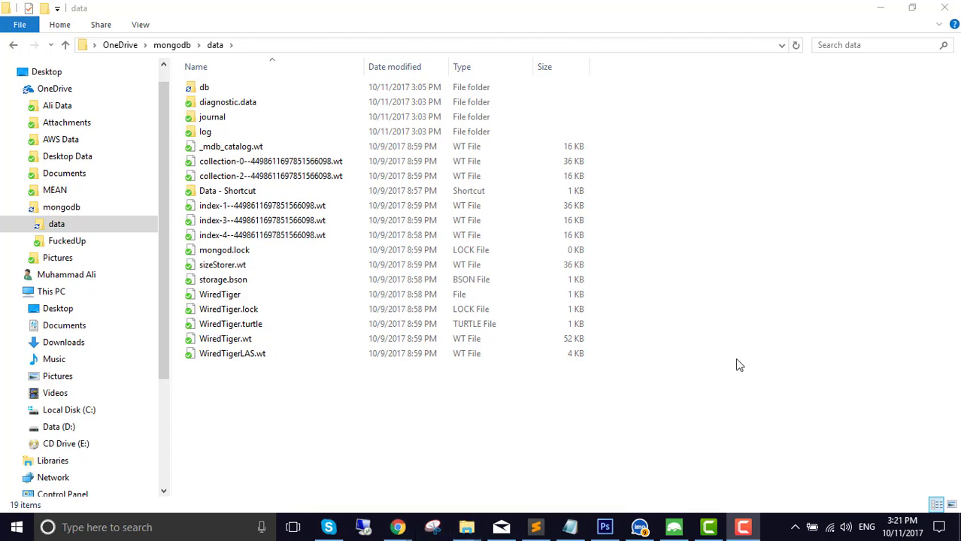
mouse_move(728, 363)
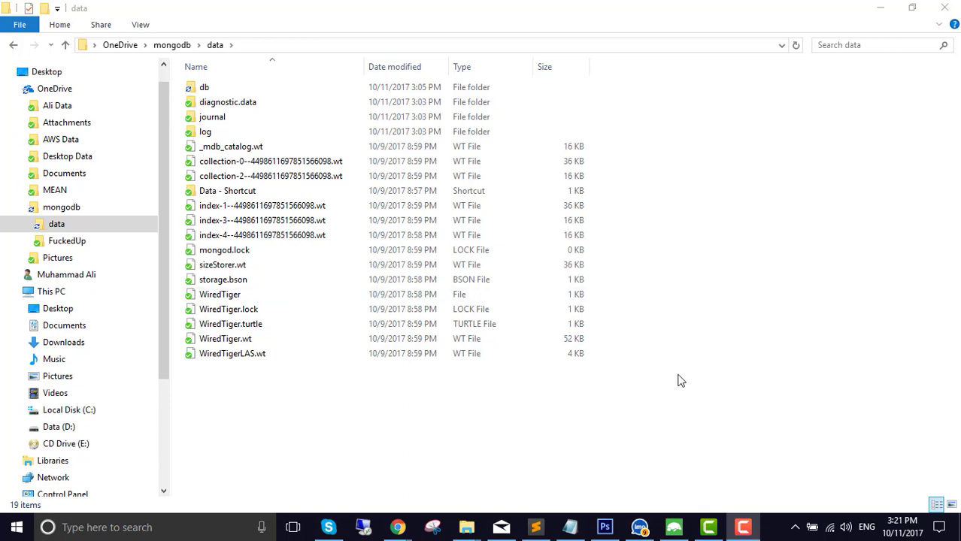
mouse_move(614, 409)
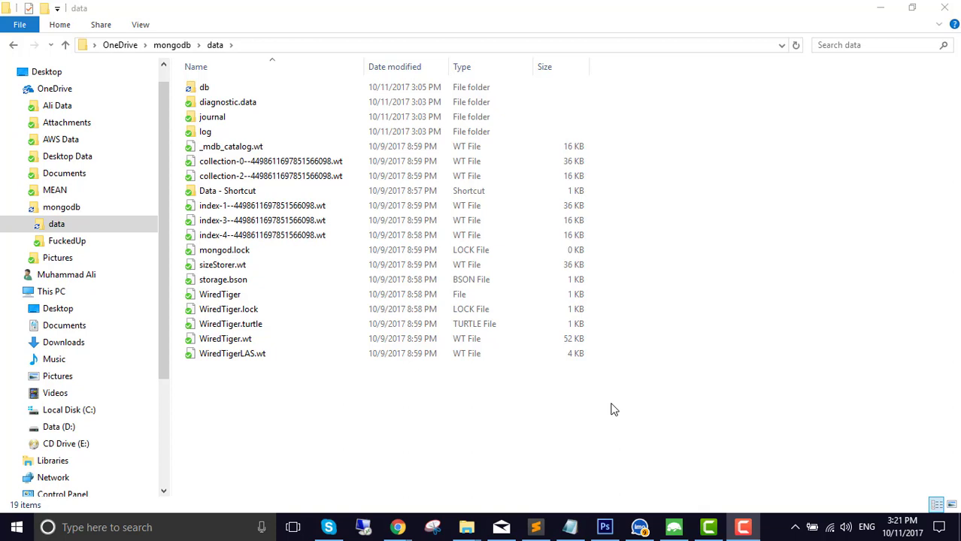
mouse_move(812, 430)
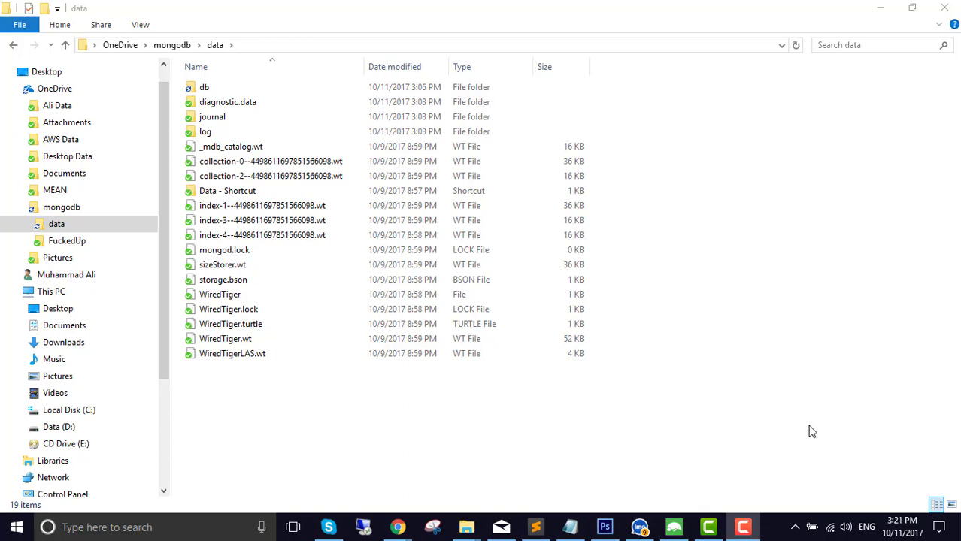
mouse_move(475, 434)
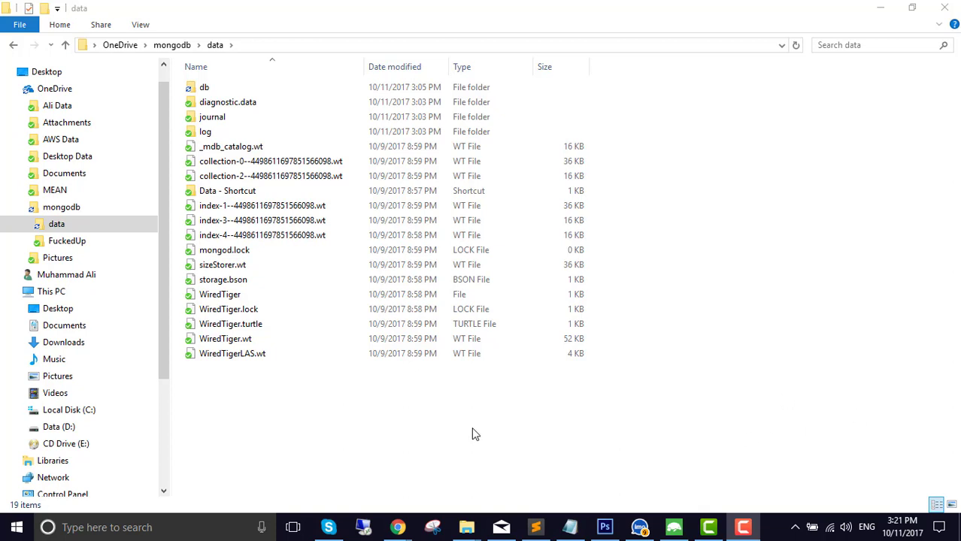
mouse_move(478, 439)
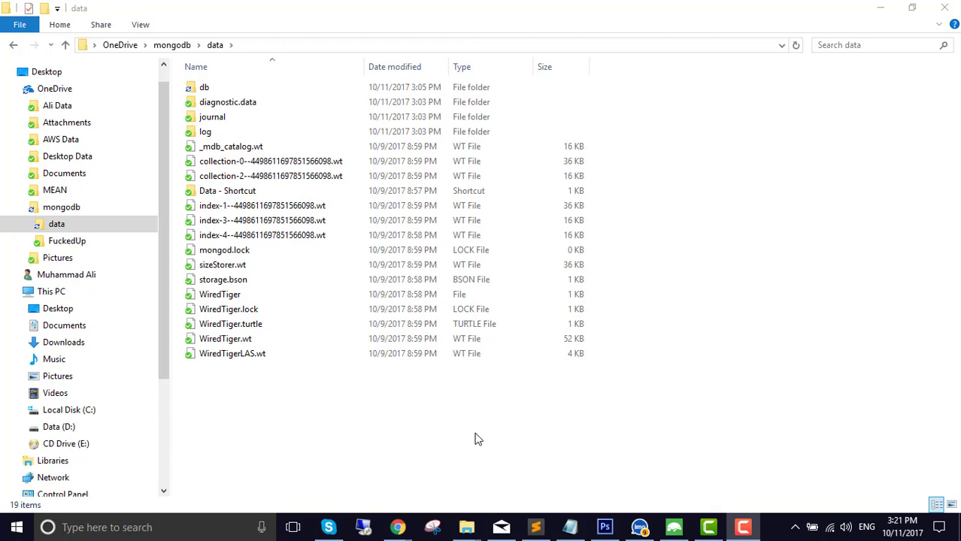
mouse_move(395, 527)
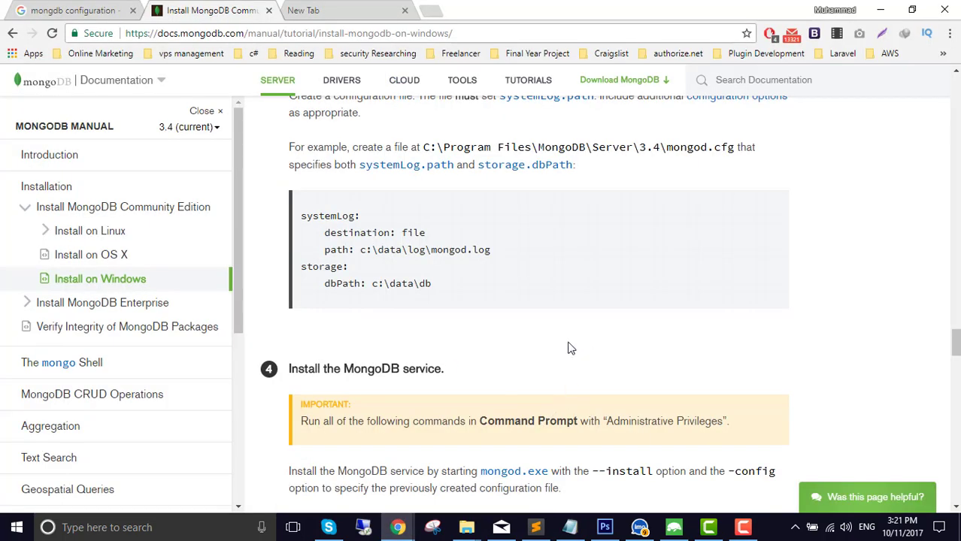
mouse_move(464, 304)
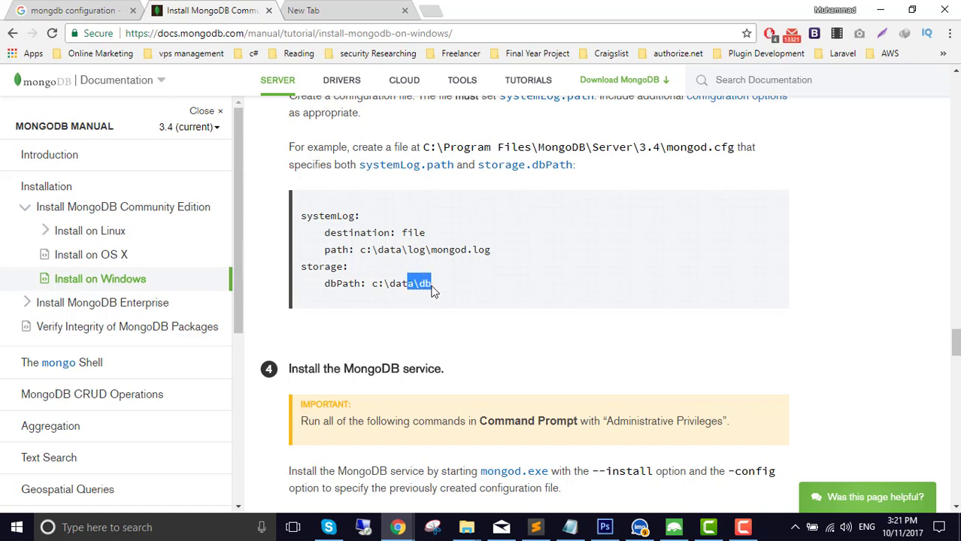
mouse_move(393, 528)
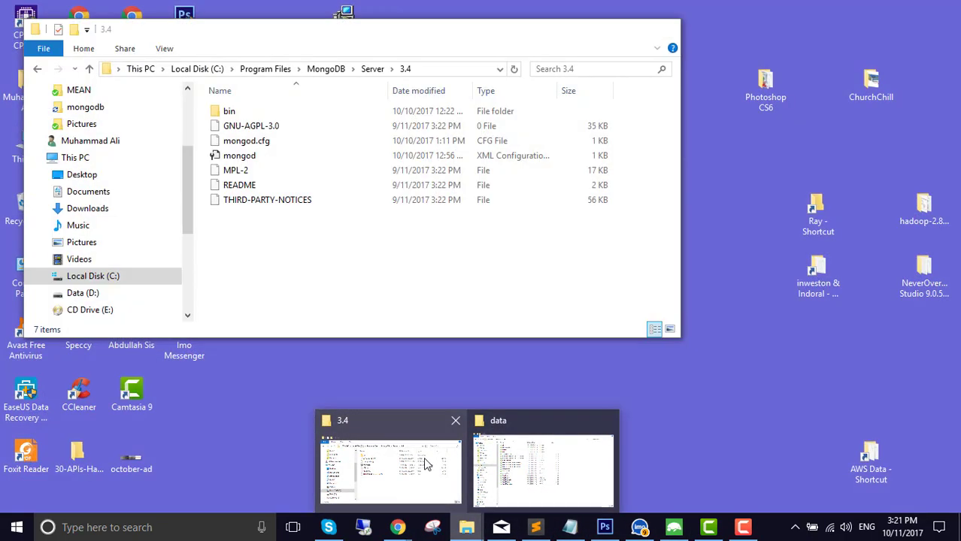
Delete the old database files from the OneDrive mongodb data folder, skipping the in-use file.
click(543, 466)
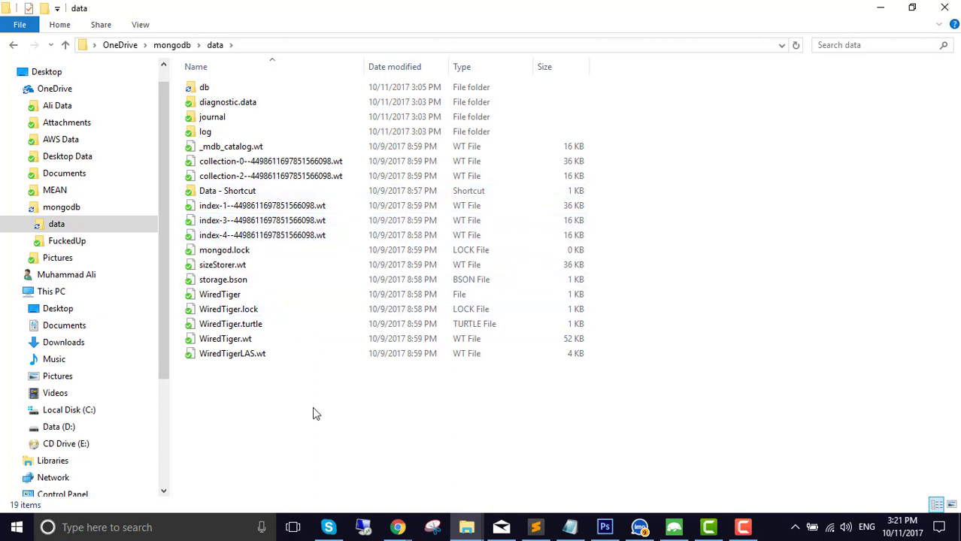
mouse_move(179, 142)
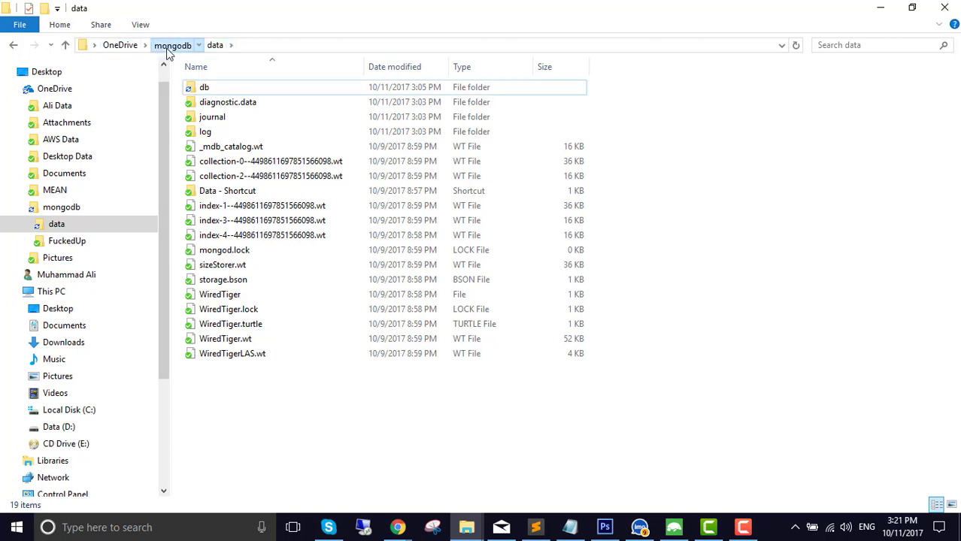
mouse_move(235, 102)
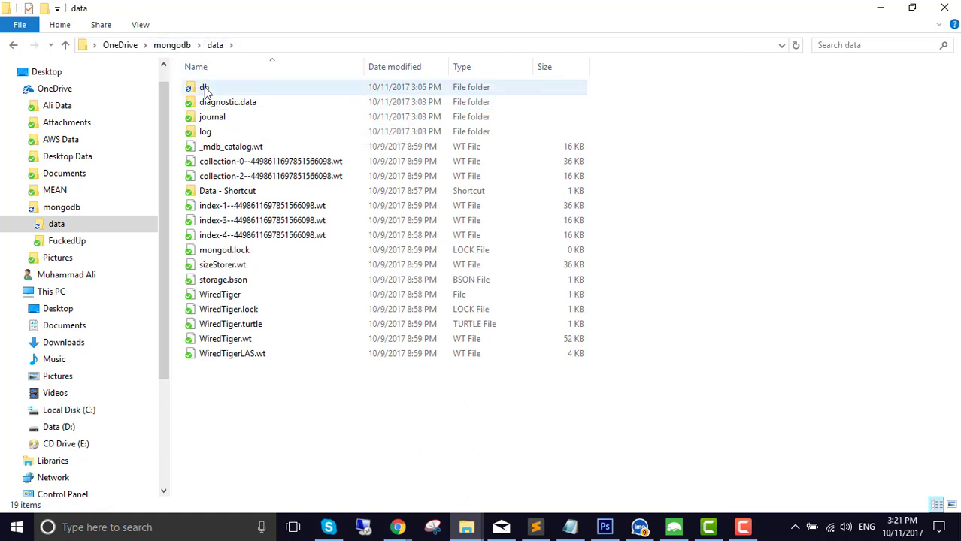
click(203, 86)
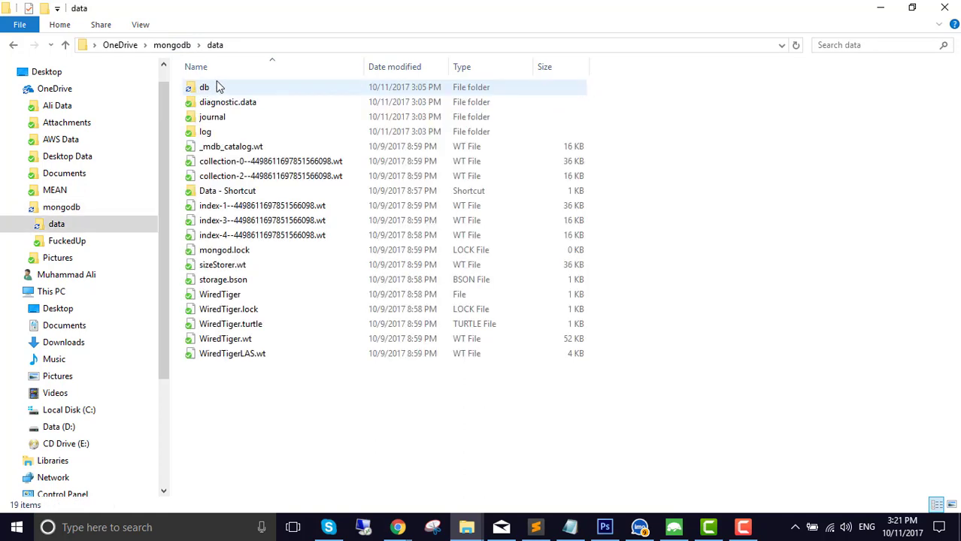
click(204, 87)
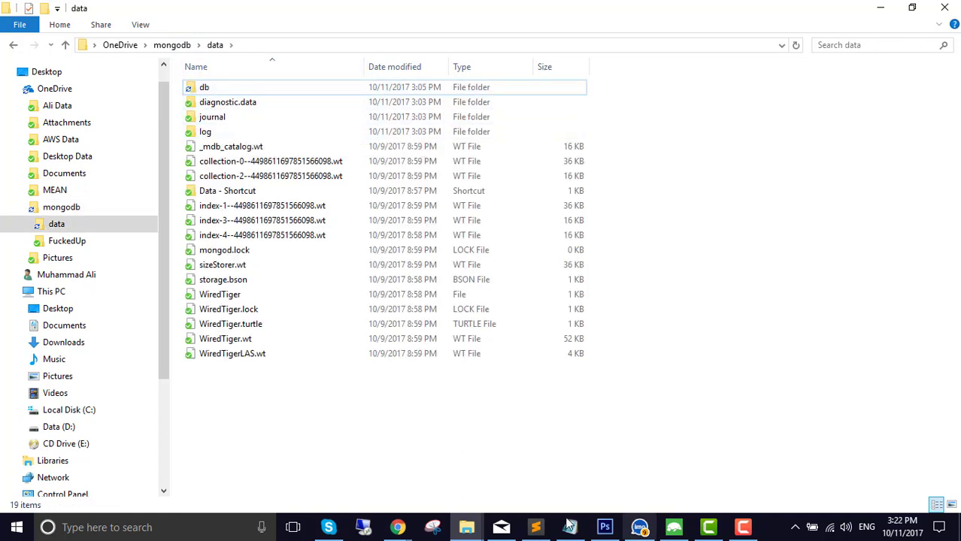
key(ctrl+a)
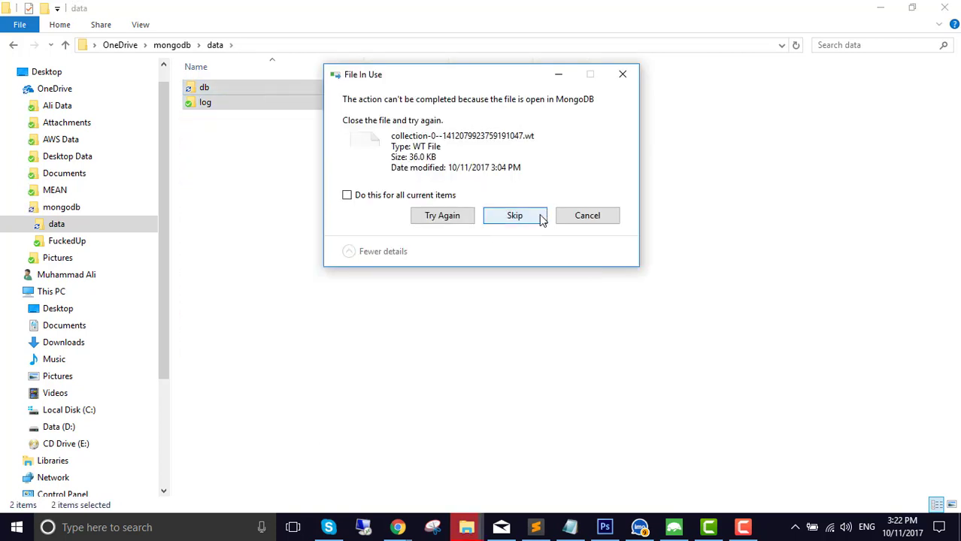
click(515, 216)
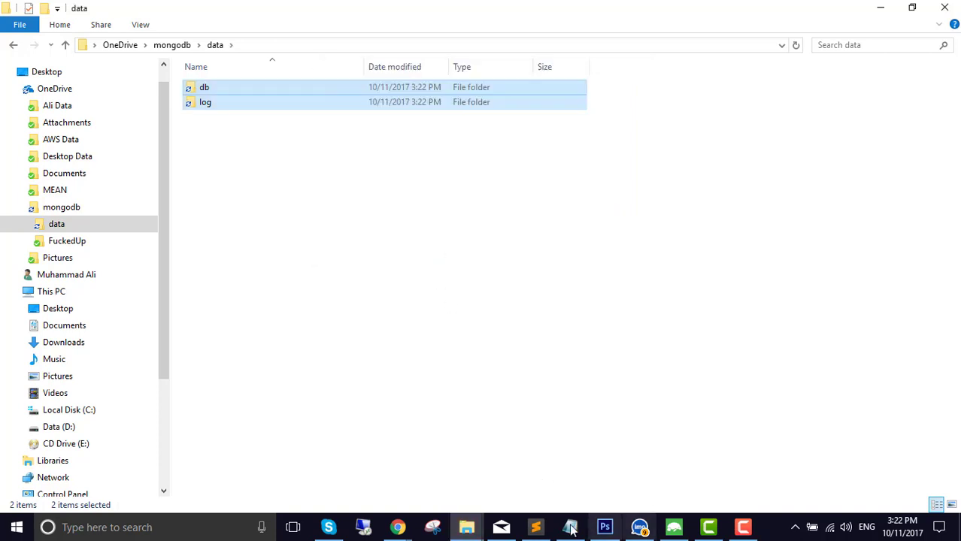
mouse_move(472, 396)
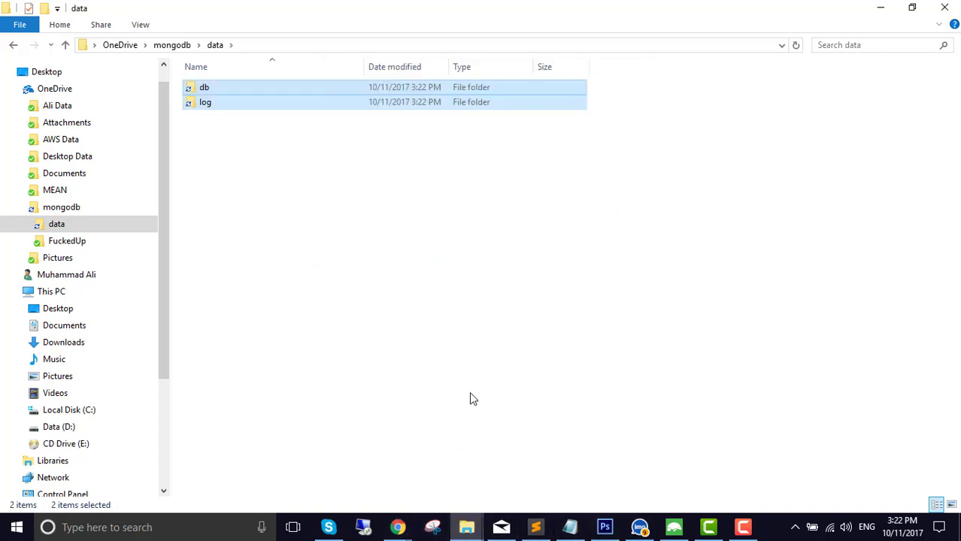
key(Win+r)
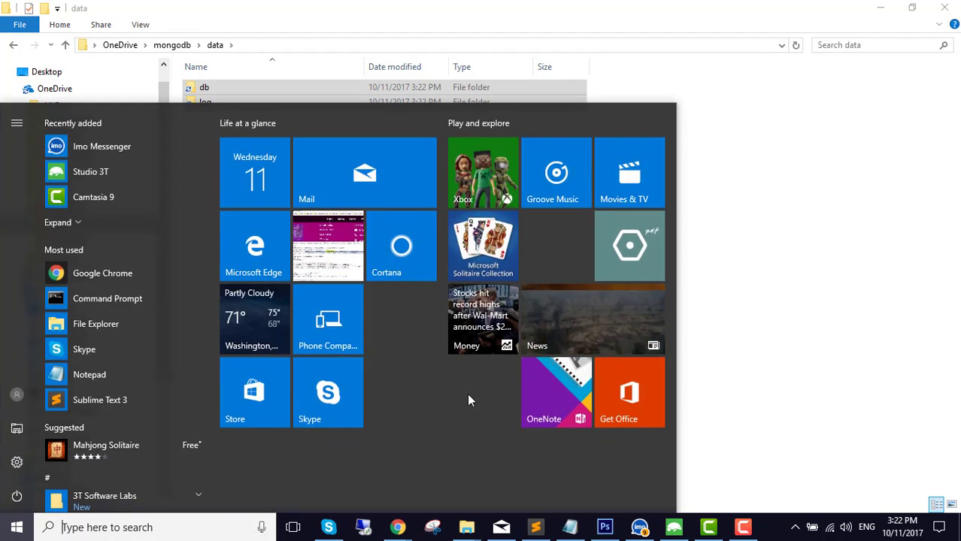
Launch Command Prompt as administrator and enter net stop MongoDB.
text(cmds)
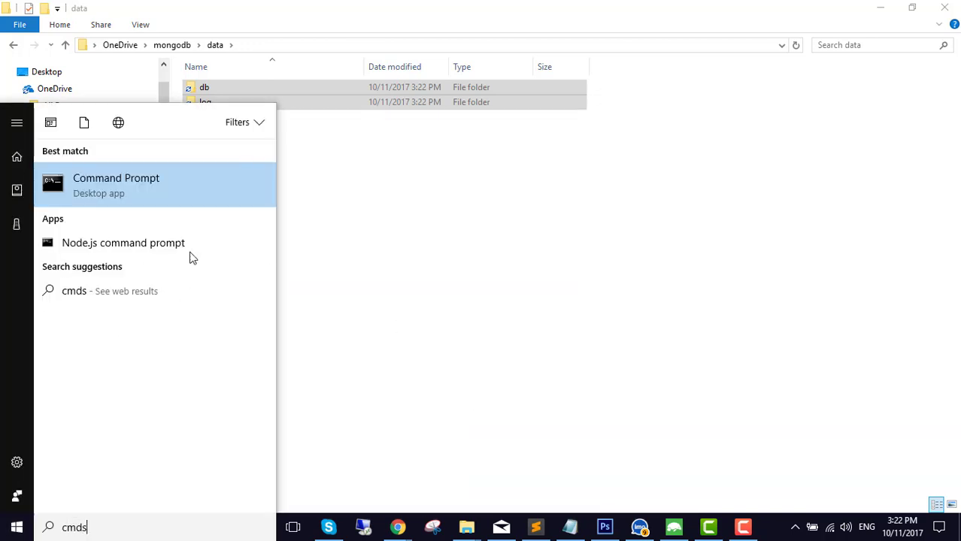
right_click(116, 184)
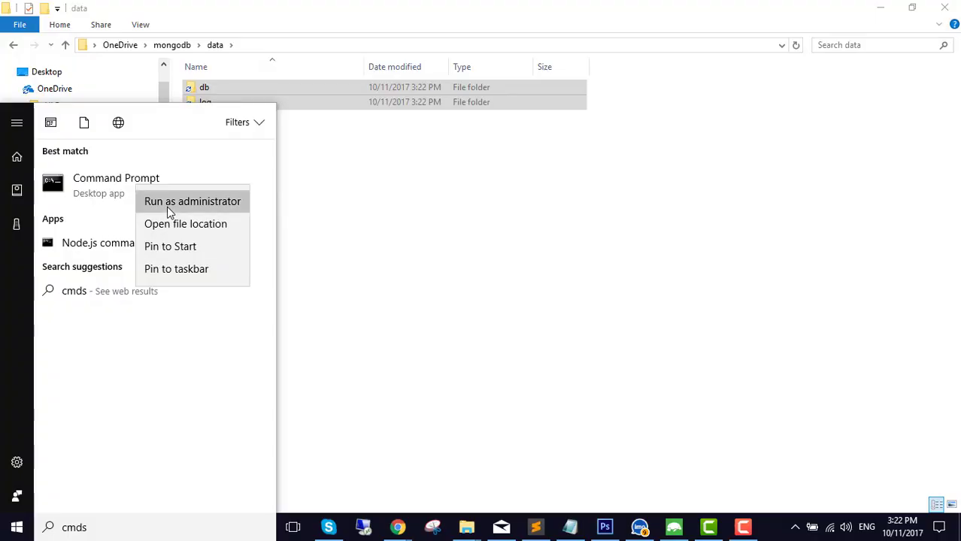
click(193, 200)
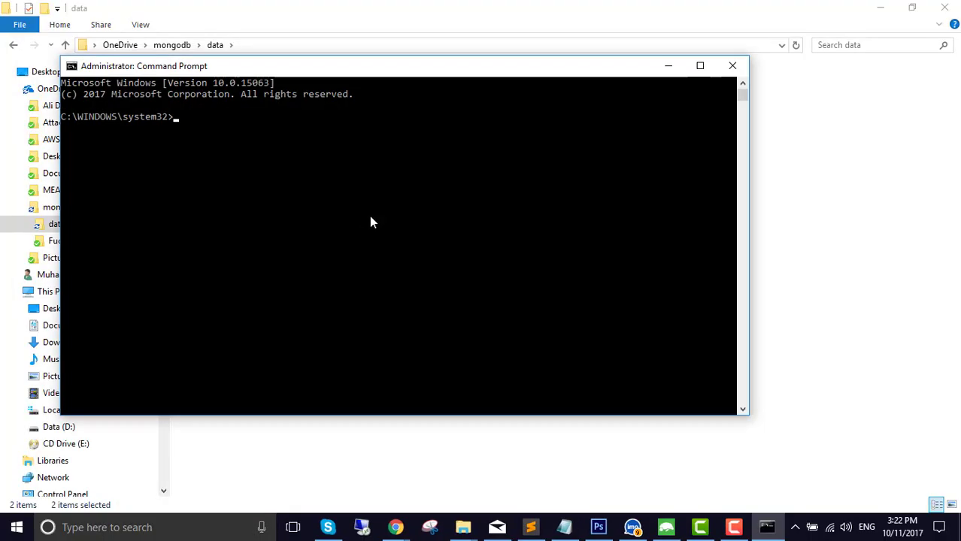
text(net)
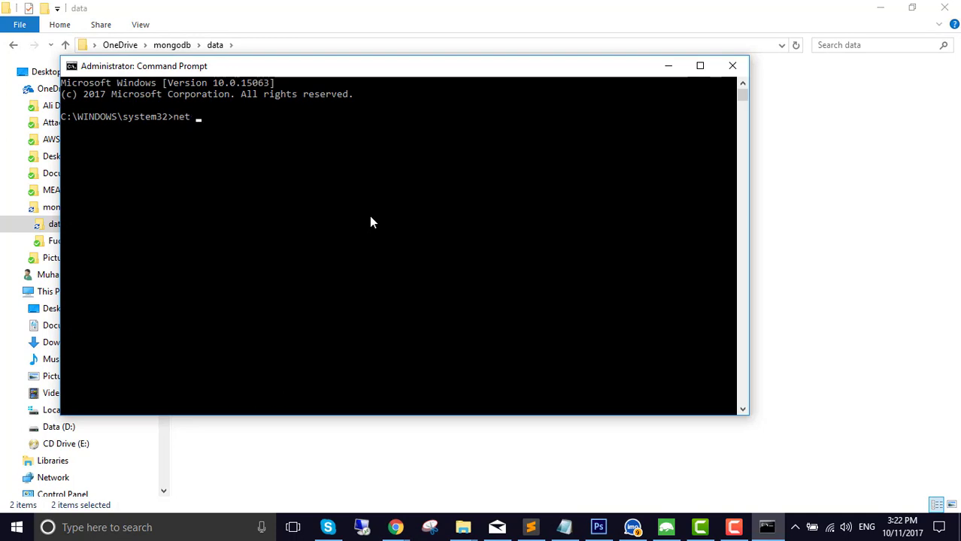
text(stop)
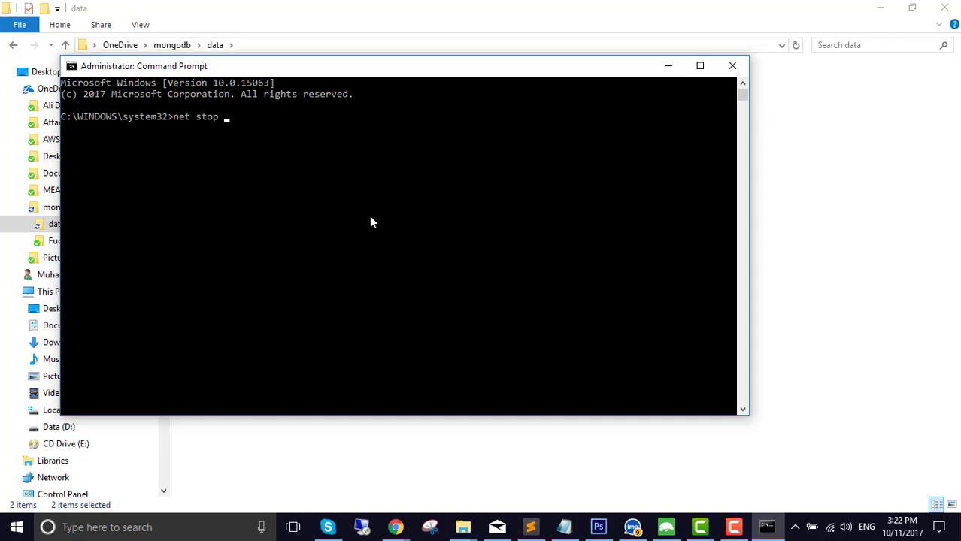
text(MongoDB)
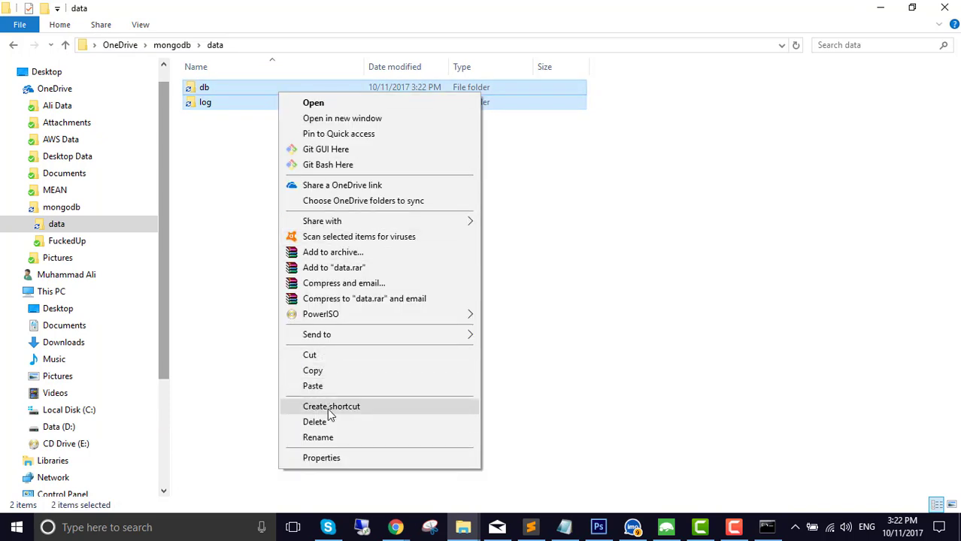
Delete the stray db and log folders and their shortcuts from the data folder.
click(331, 406)
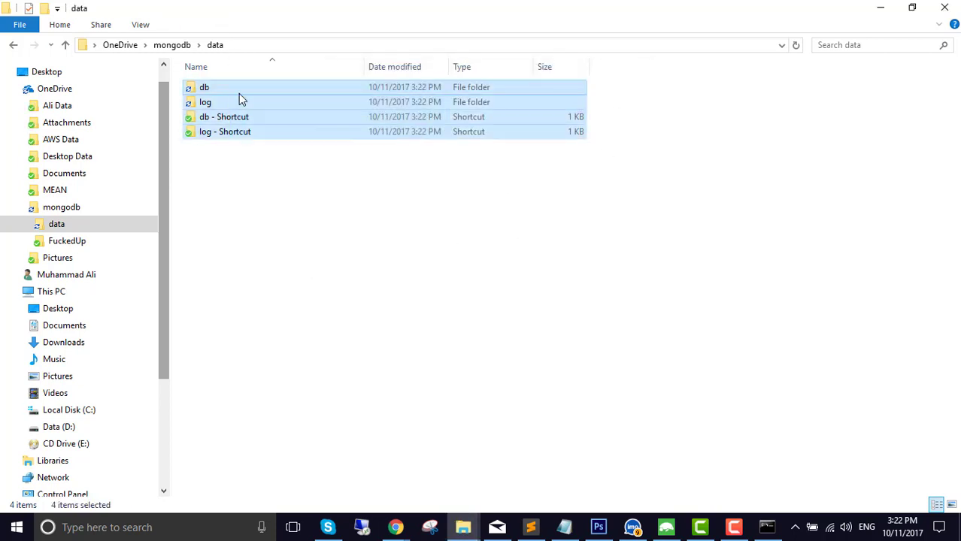
right_click(247, 100)
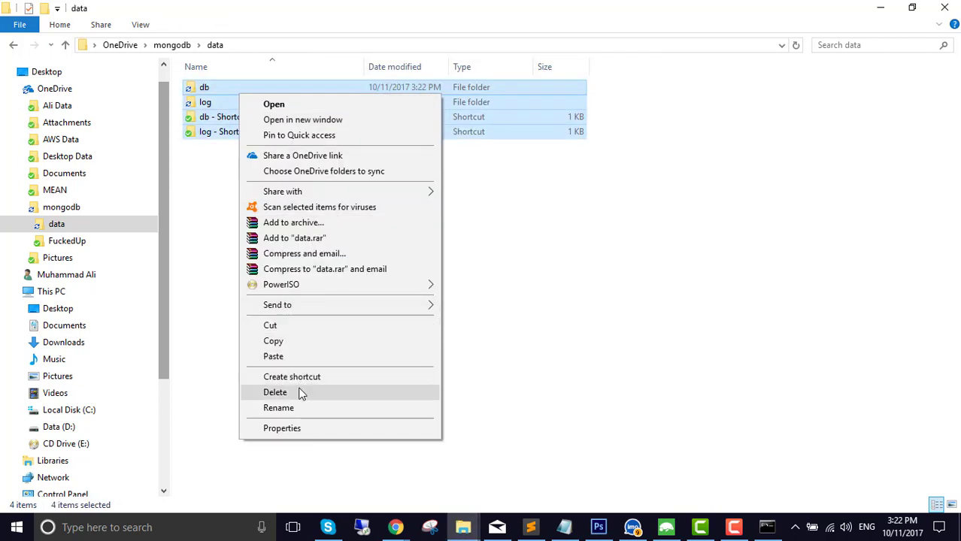
click(275, 393)
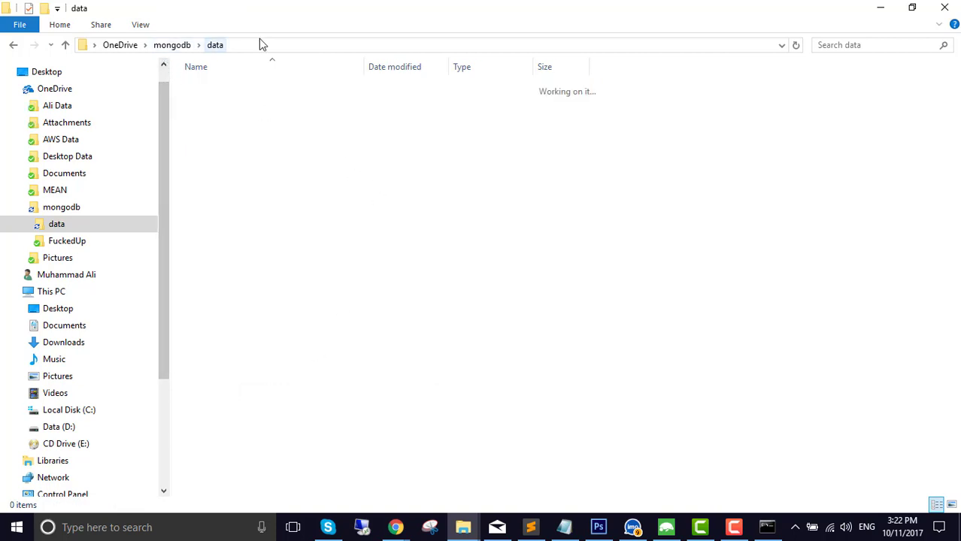
click(271, 44)
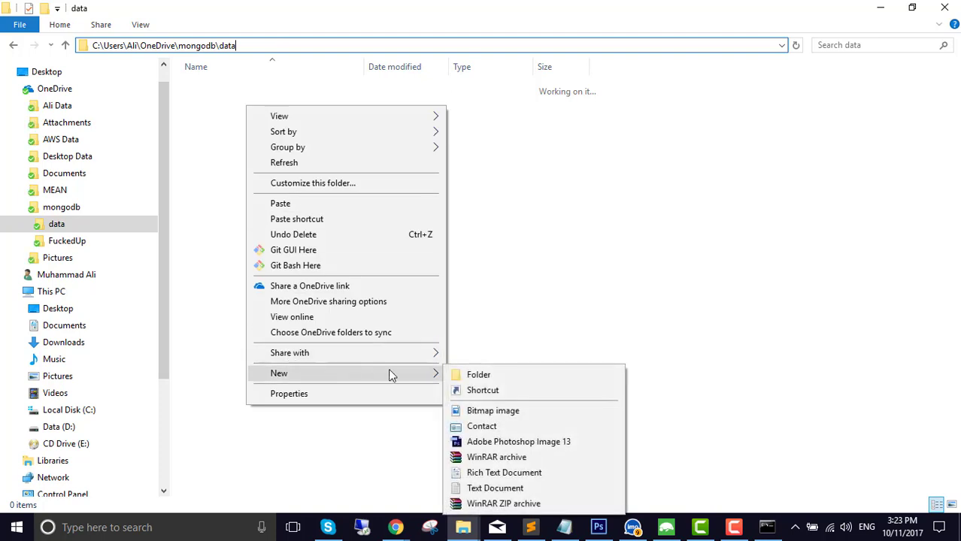
Create fresh db and log folders inside the OneDrive mongodb data folder.
click(479, 374)
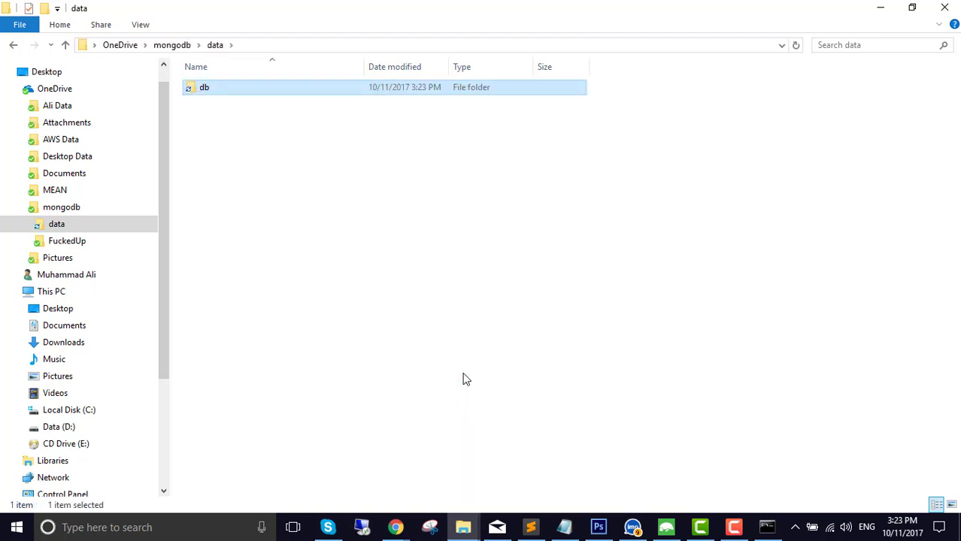
right_click(466, 379)
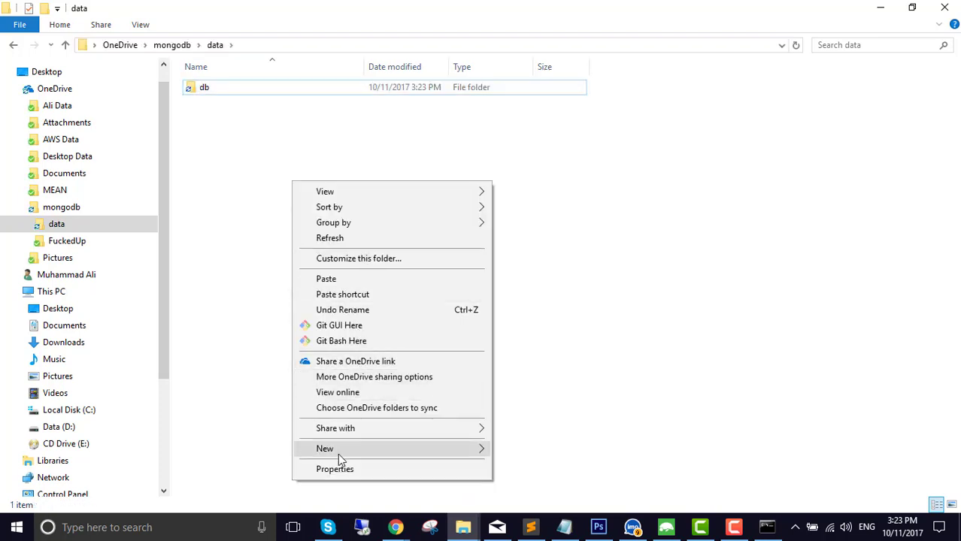
click(324, 449)
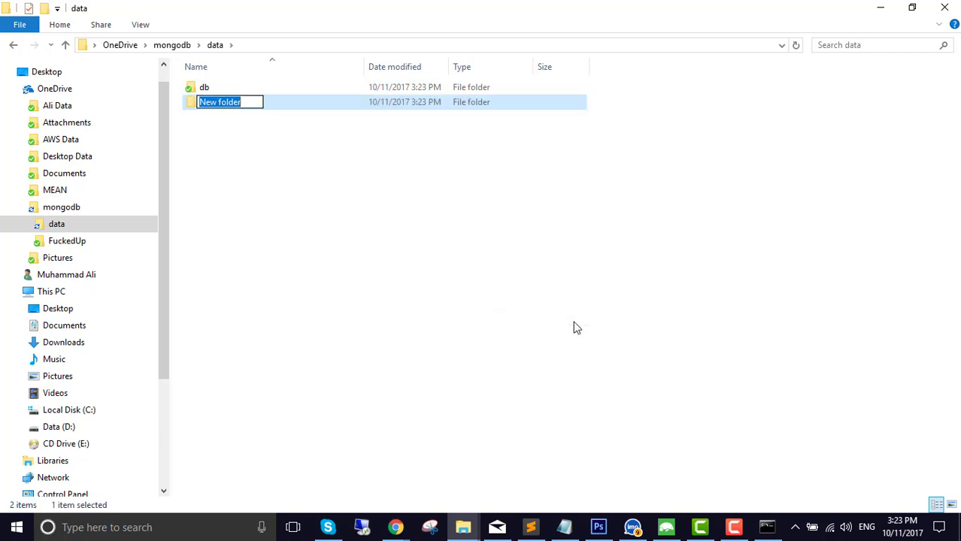
text(log)
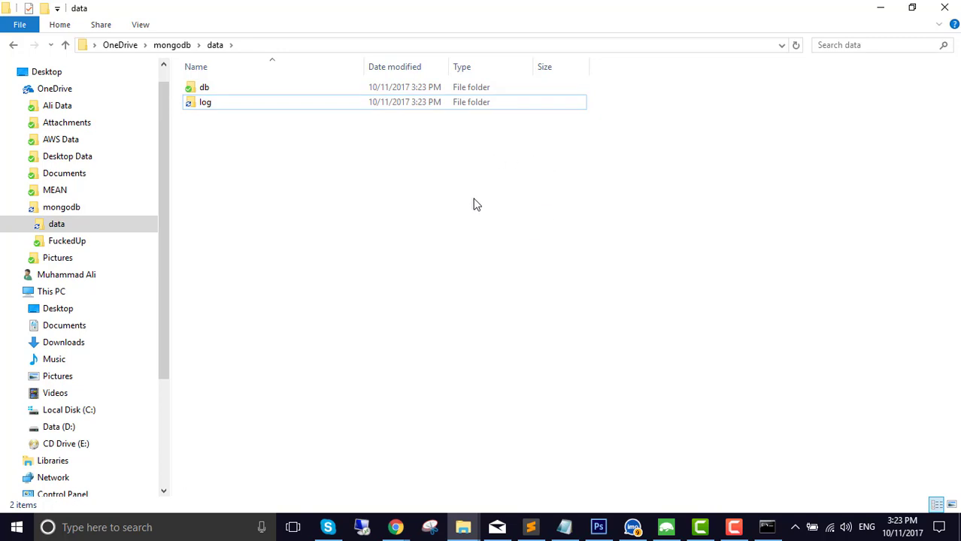
mouse_move(329, 214)
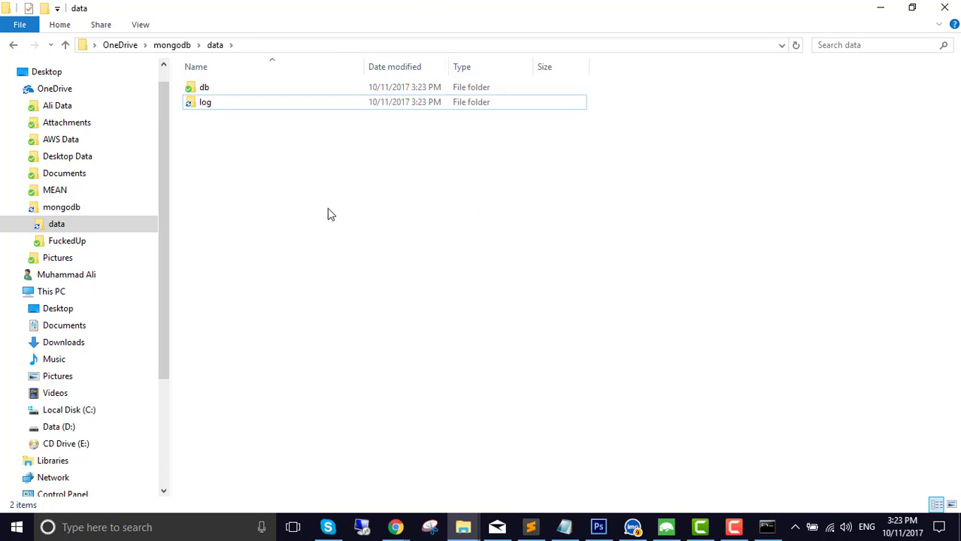
mouse_move(461, 526)
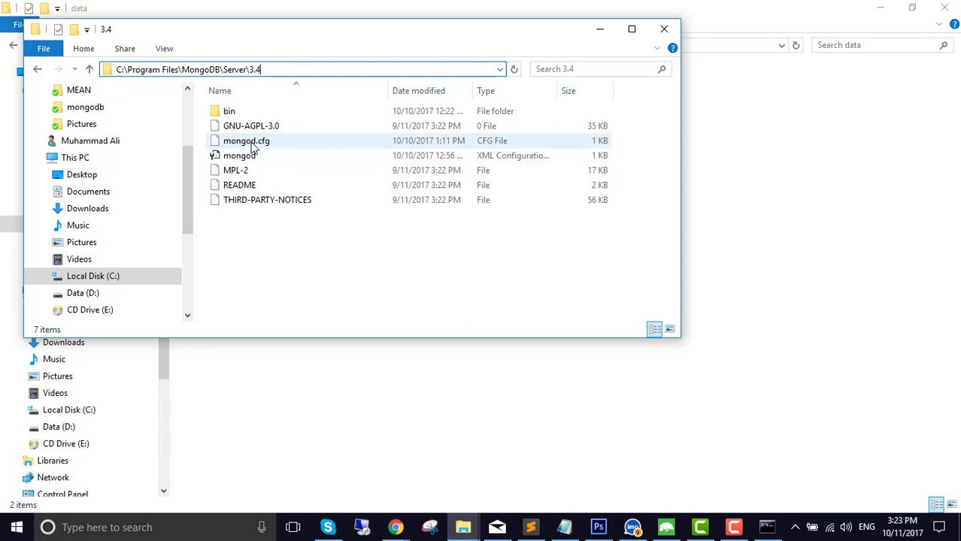
mouse_move(272, 146)
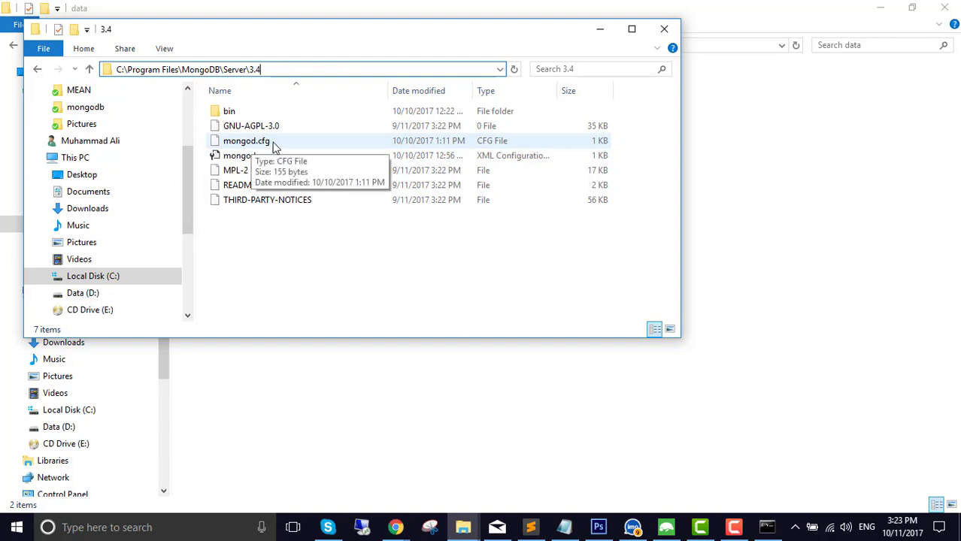
click(245, 140)
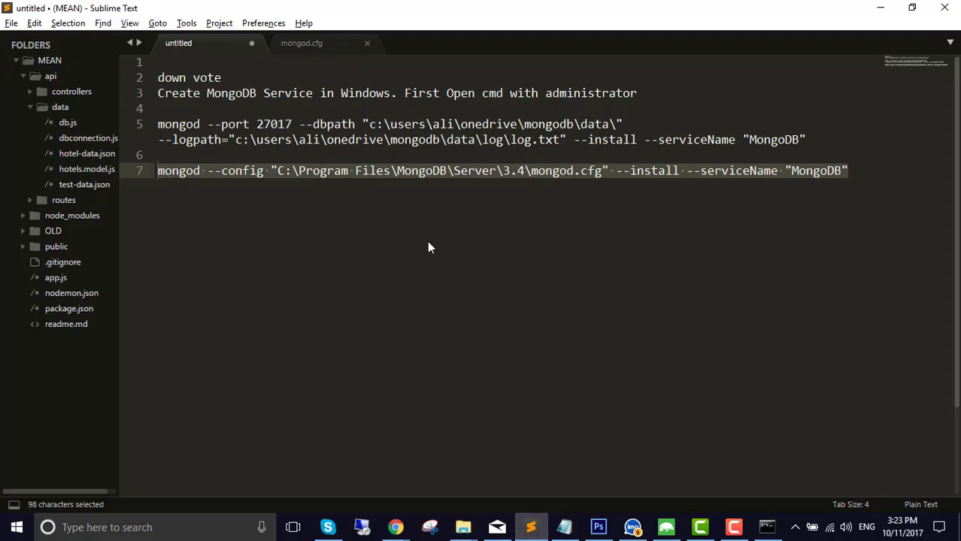
Review the systemLog path and storage dbPath lines in mongod.cfg.
click(300, 43)
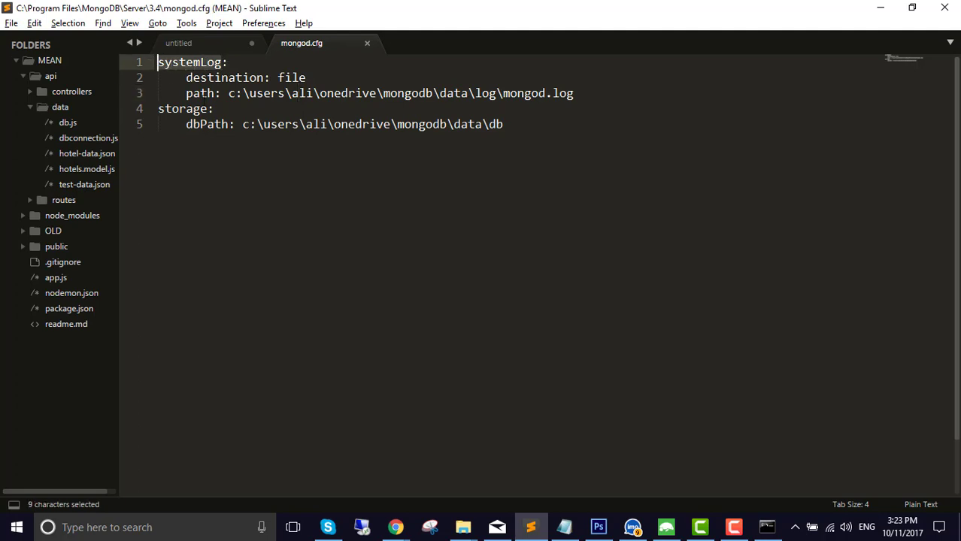
click(197, 108)
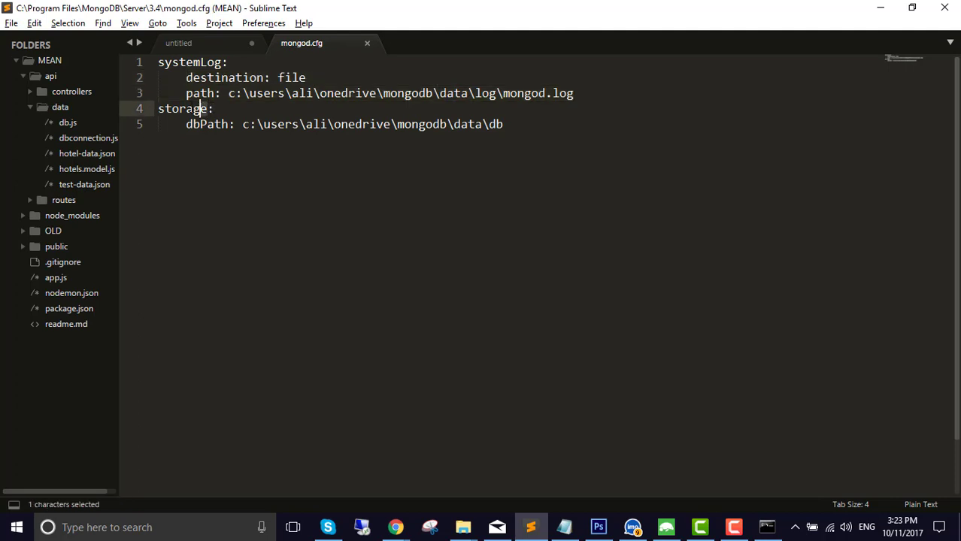
click(194, 124)
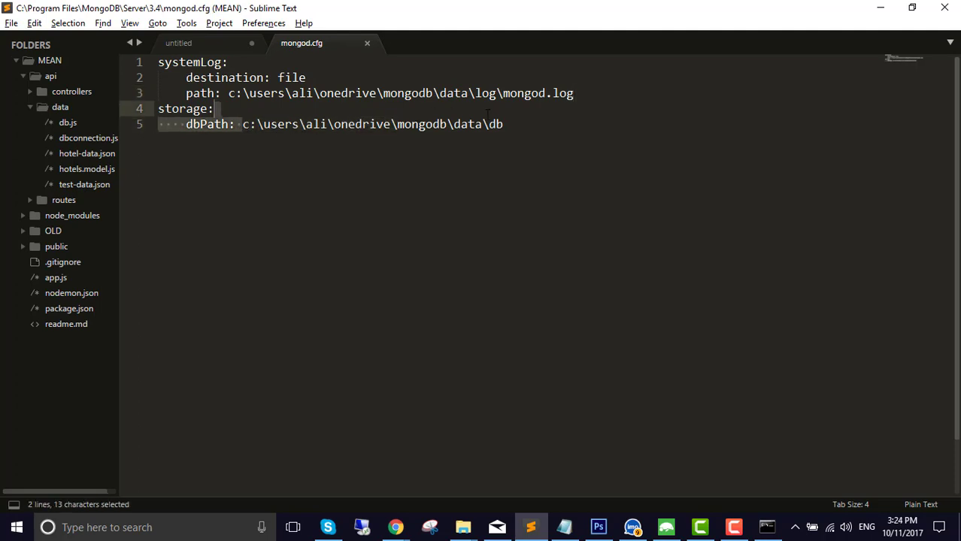
click(526, 124)
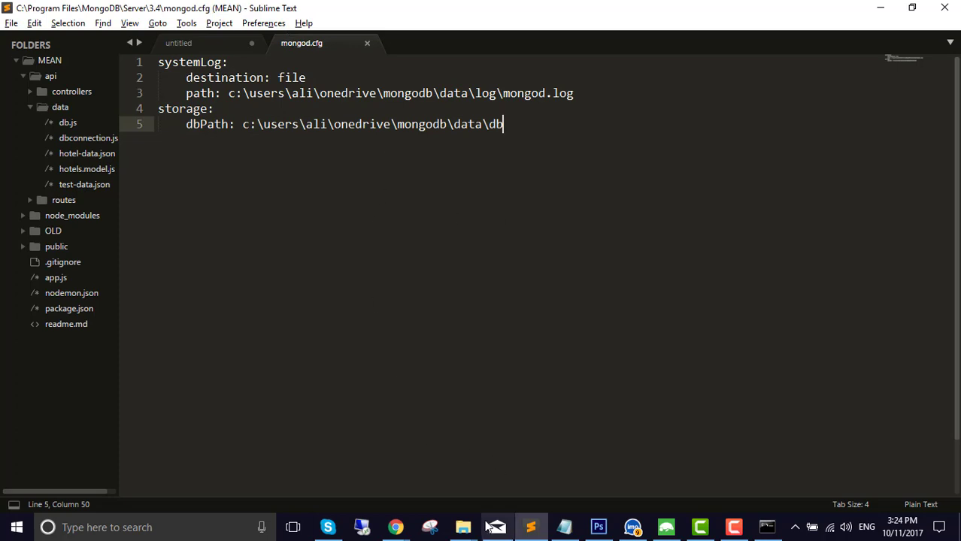
click(462, 527)
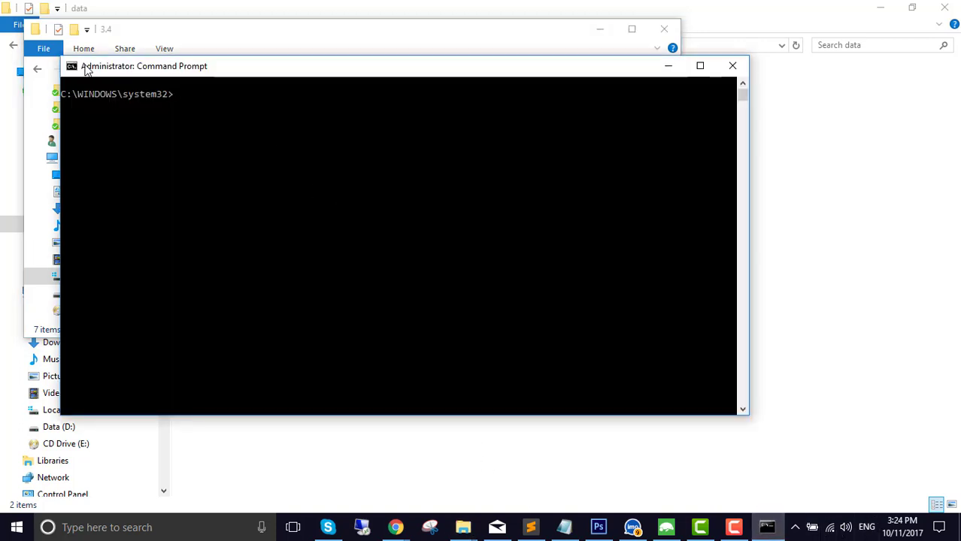
Uninstall the existing MongoDB Windows service with mongod --remove.
text(r)
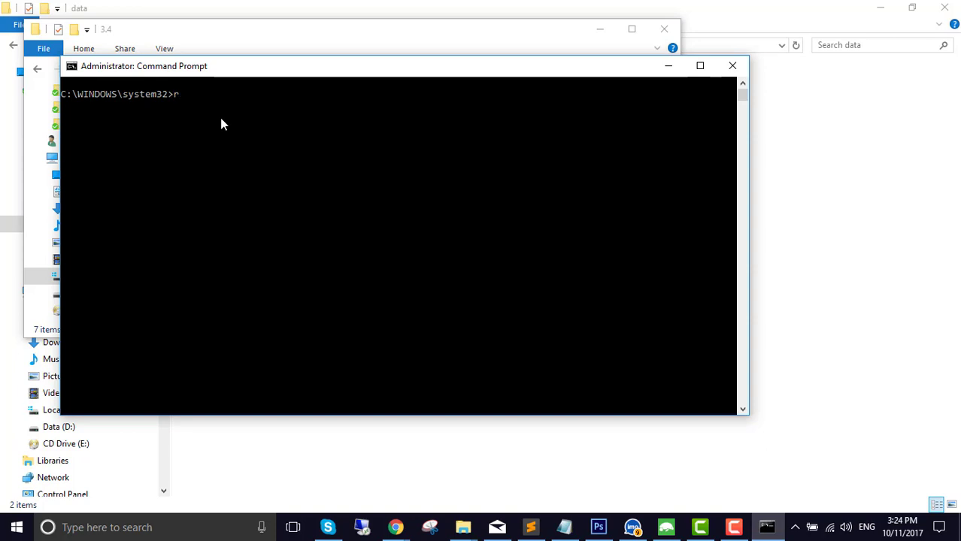
text(mo)
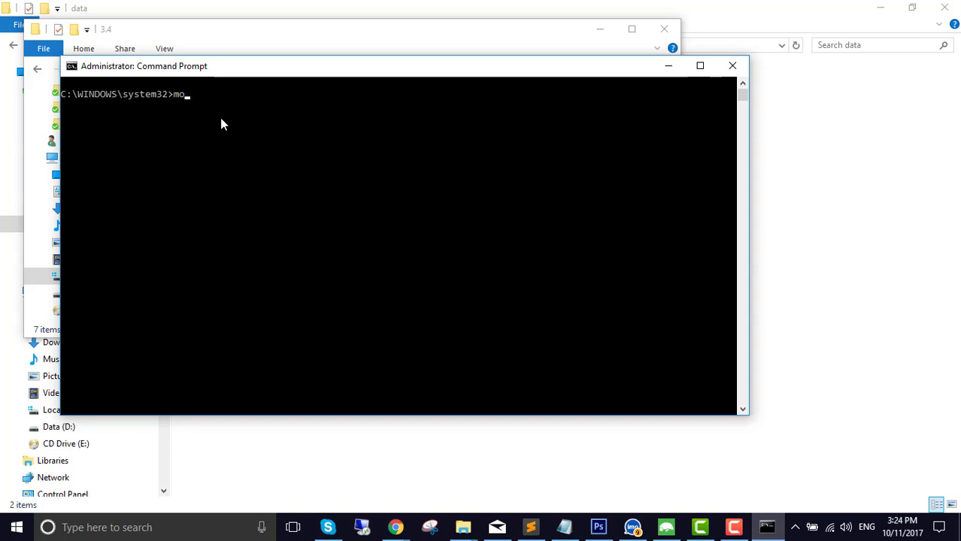
text(n)
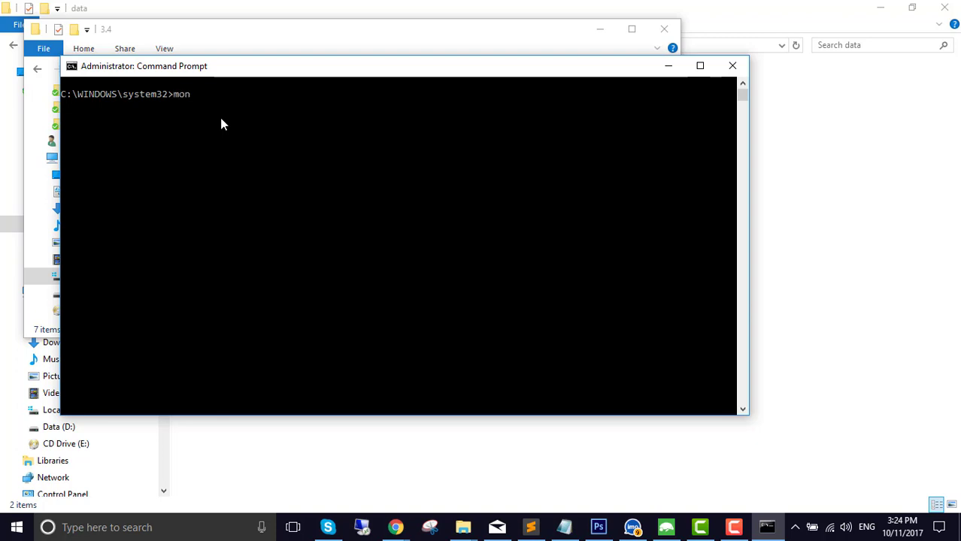
text(god)
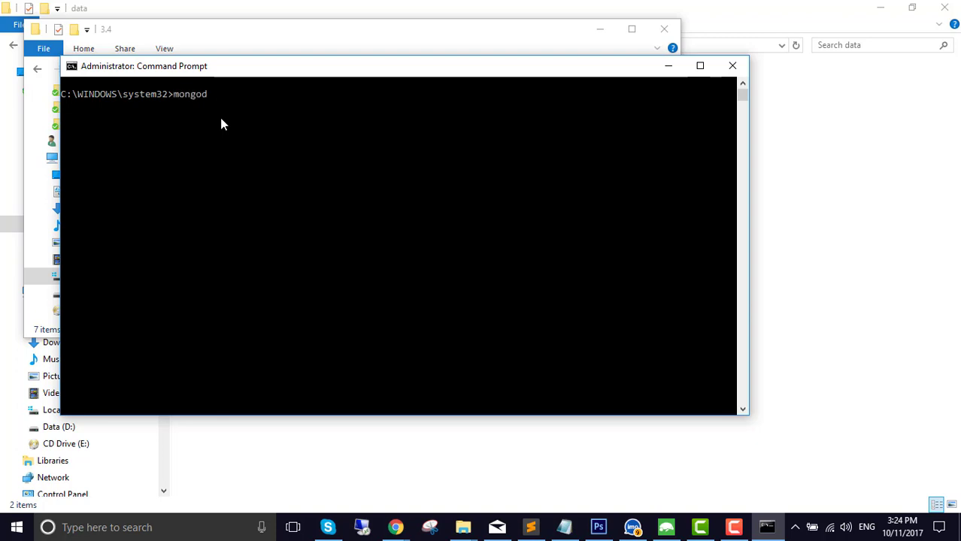
text(--remove)
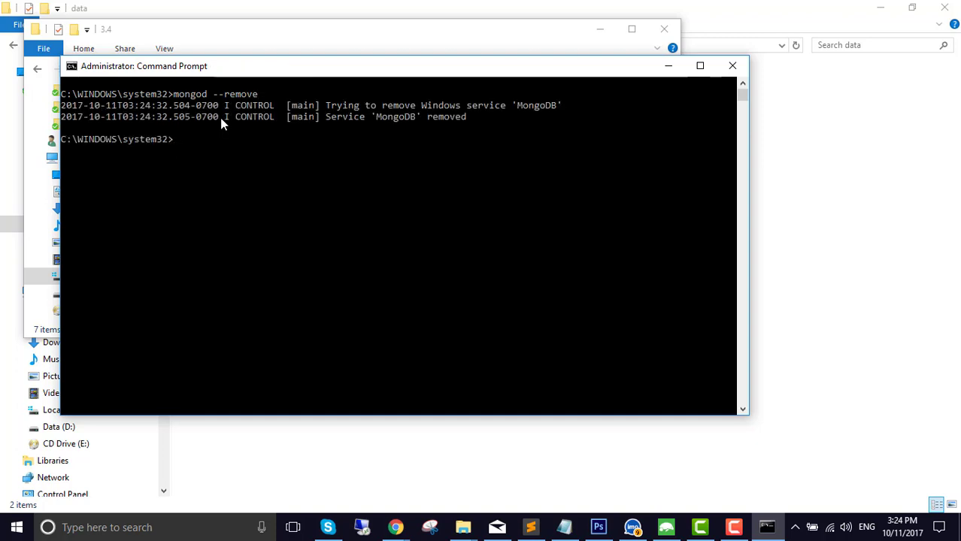
text(mongod --remove)
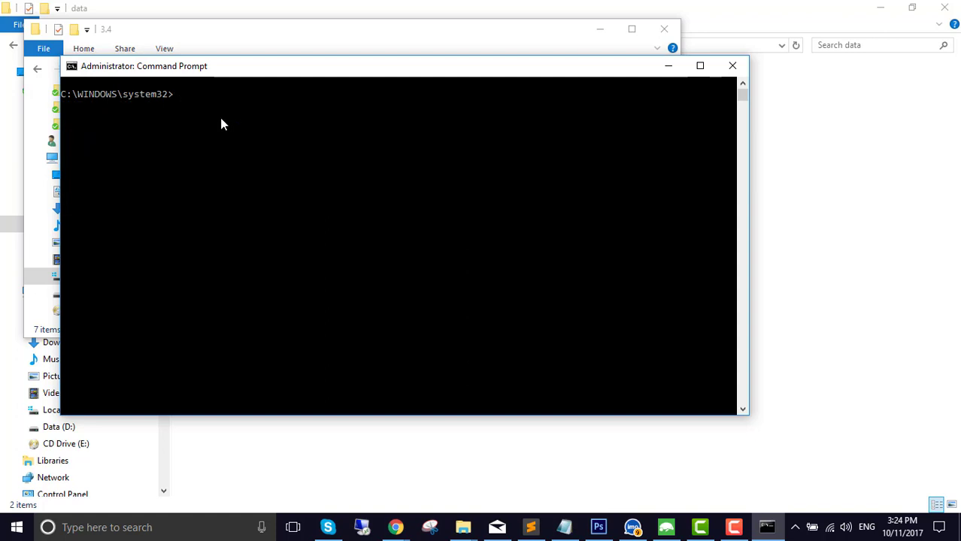
mouse_move(306, 78)
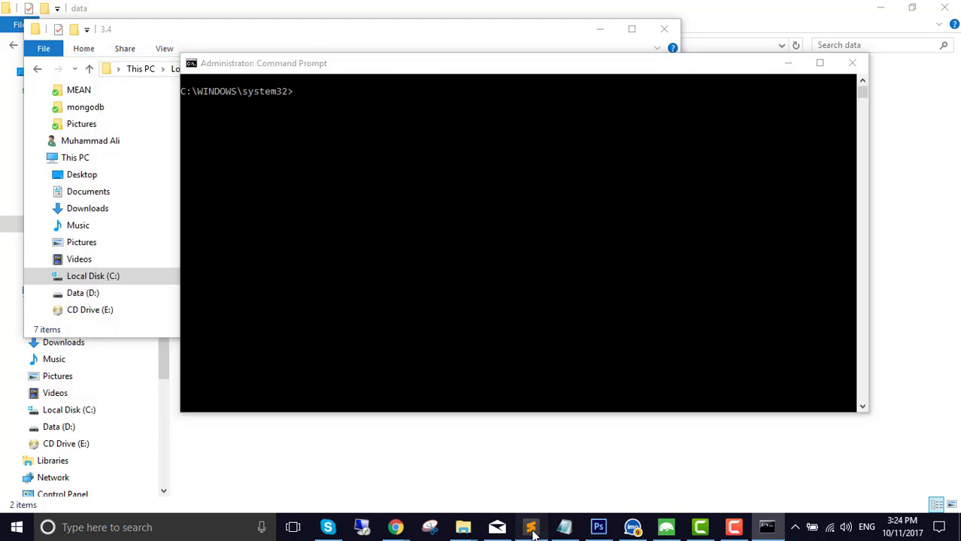
Copy the mongod --config ... --install --serviceName "MongoDB" line from the untitled notes.
click(530, 527)
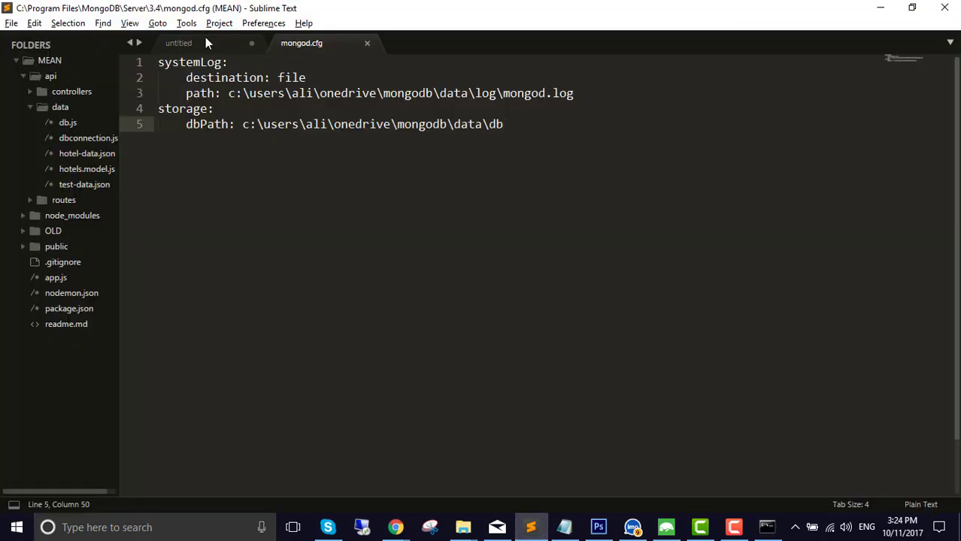
click(178, 43)
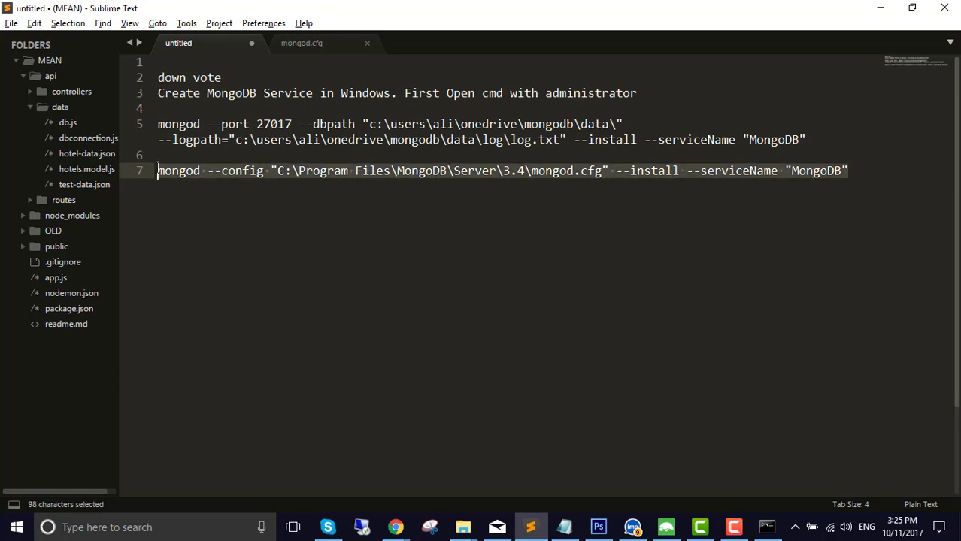
key(ctrl+c)
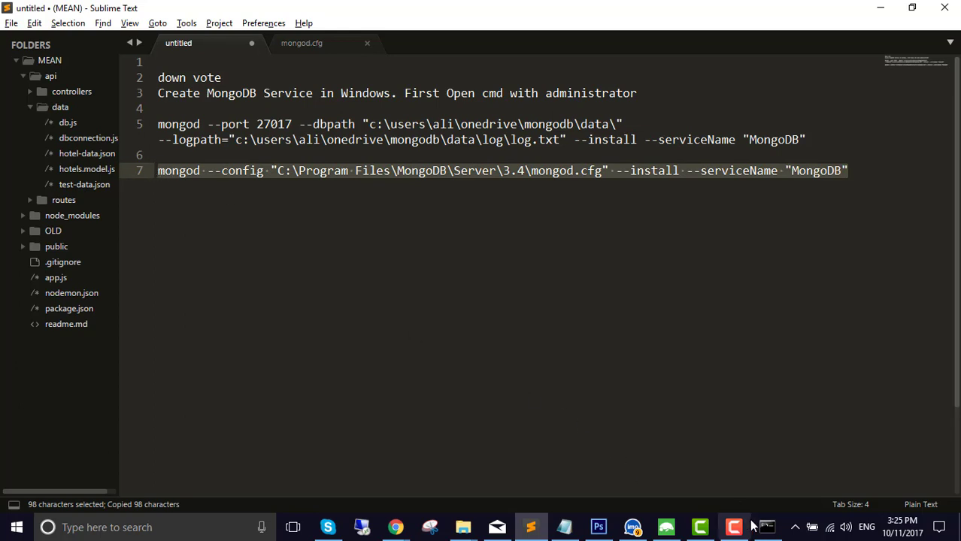
click(764, 526)
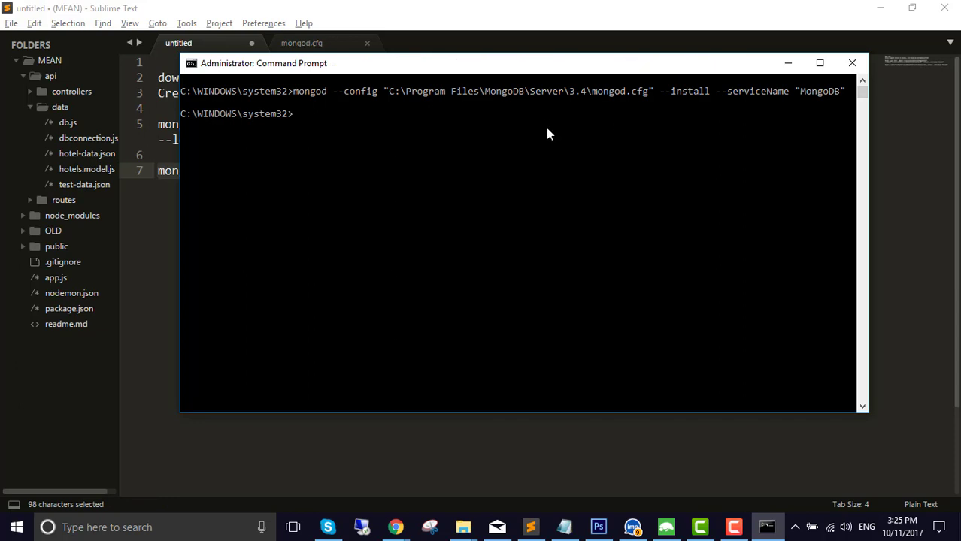
mouse_move(509, 181)
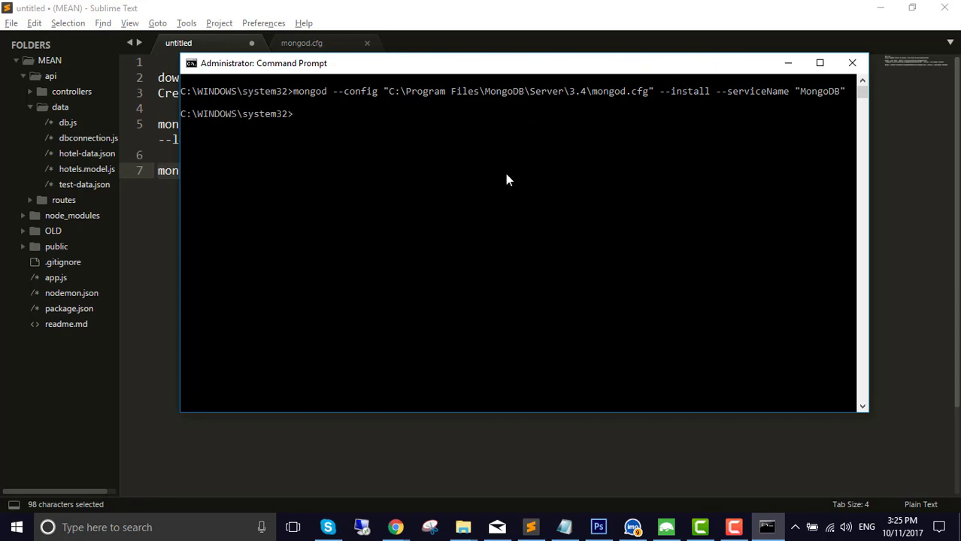
Run the pasted install command, then start the service with net start MongoDB.
text(n)
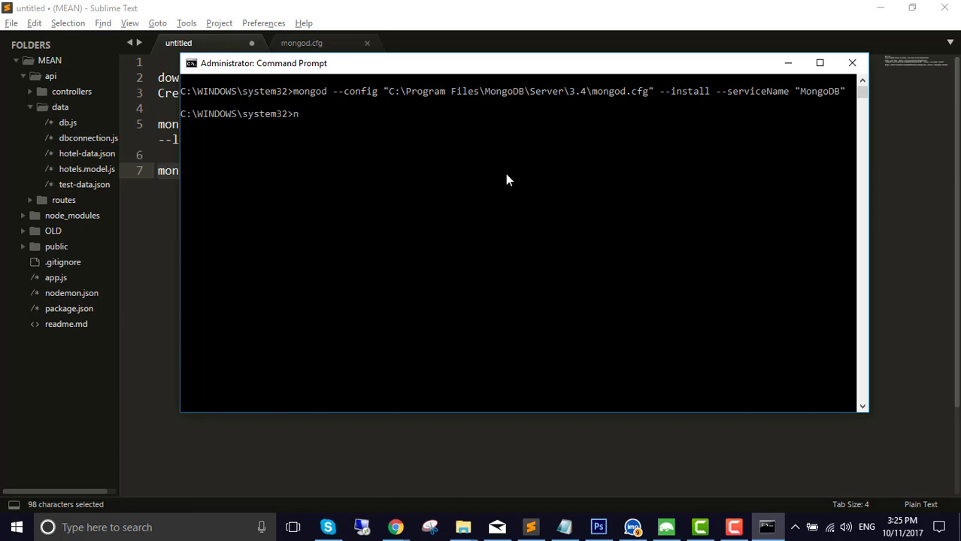
text(et st)
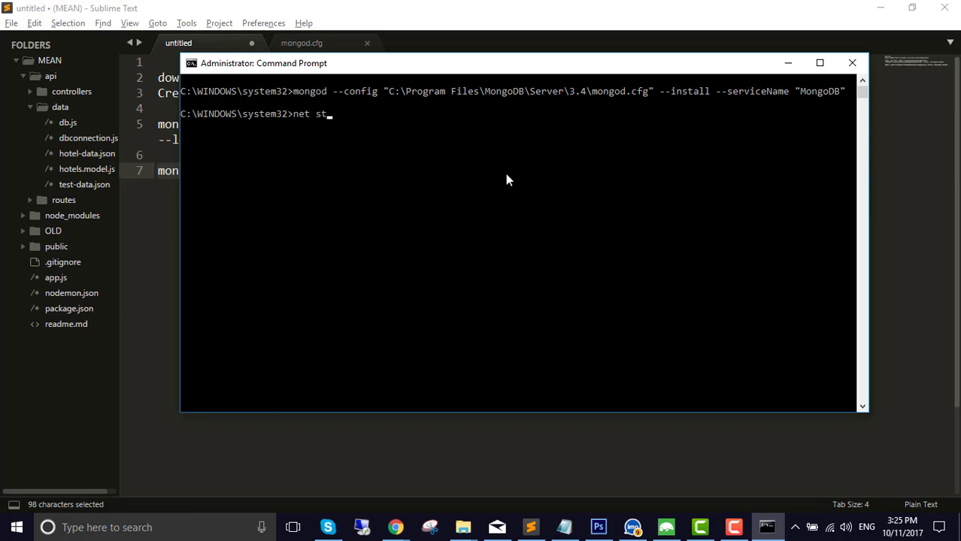
text(art)
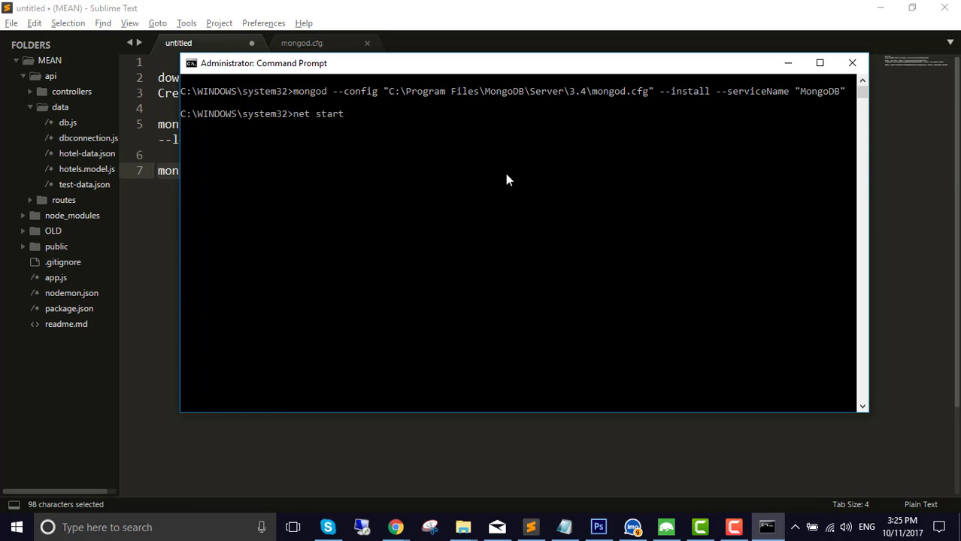
text(MongoDB)
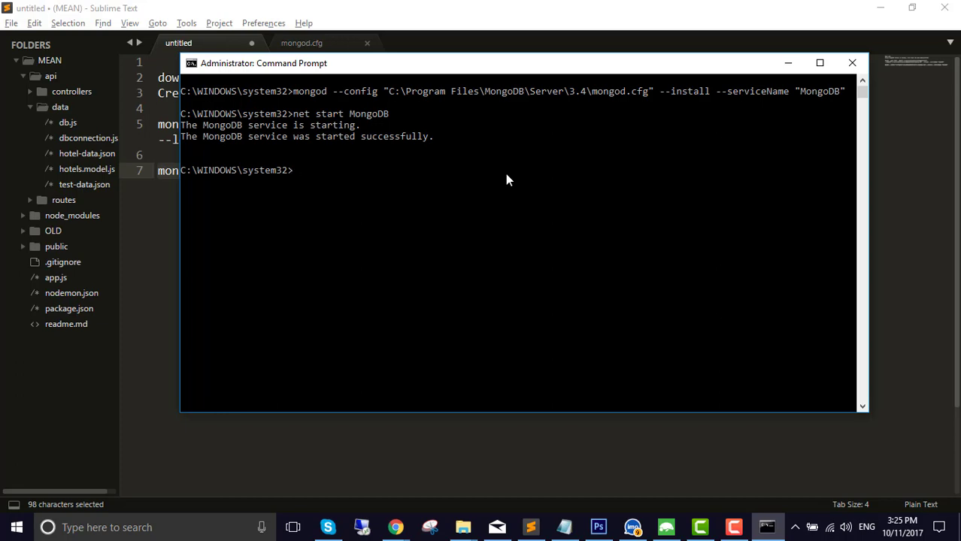
click(9, 527)
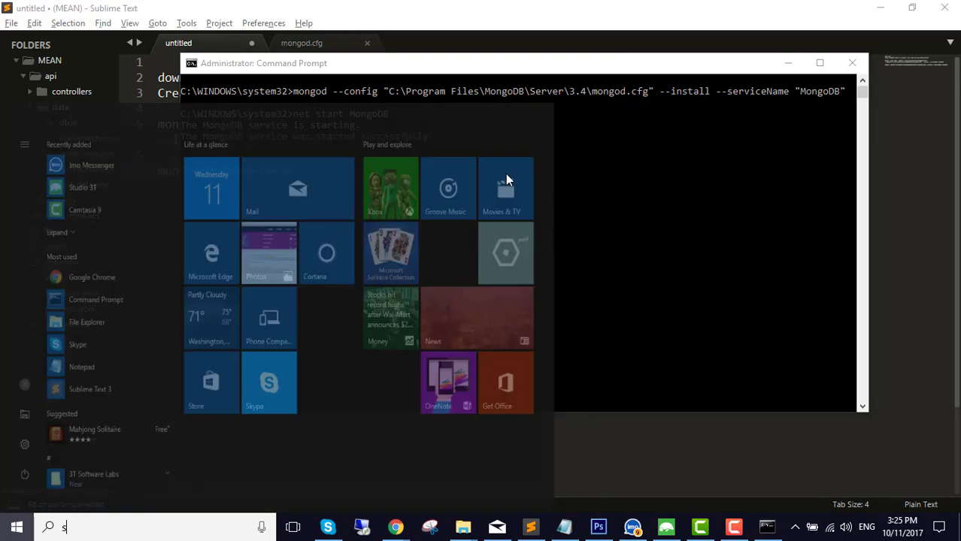
Open Services and select the MongoDB entry to confirm it is running.
text(ervices)
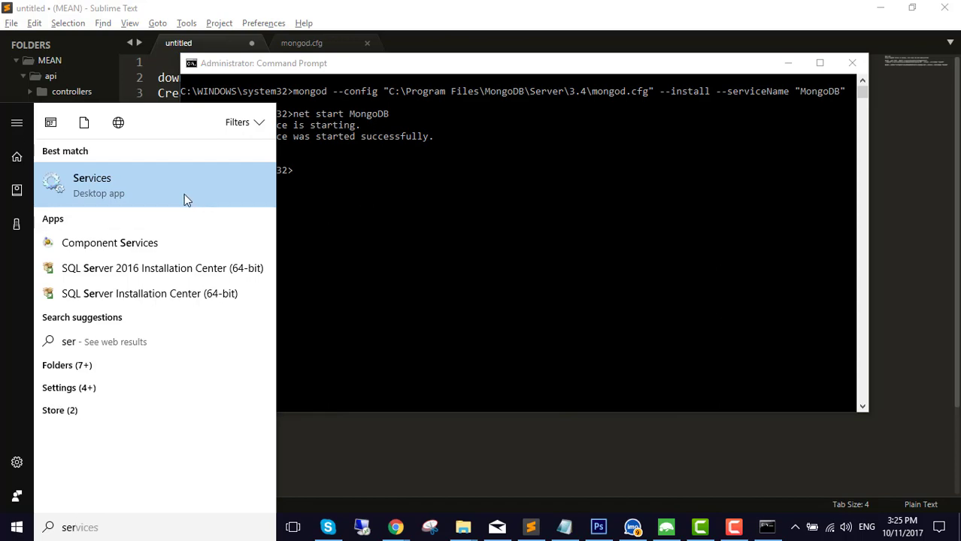
click(90, 179)
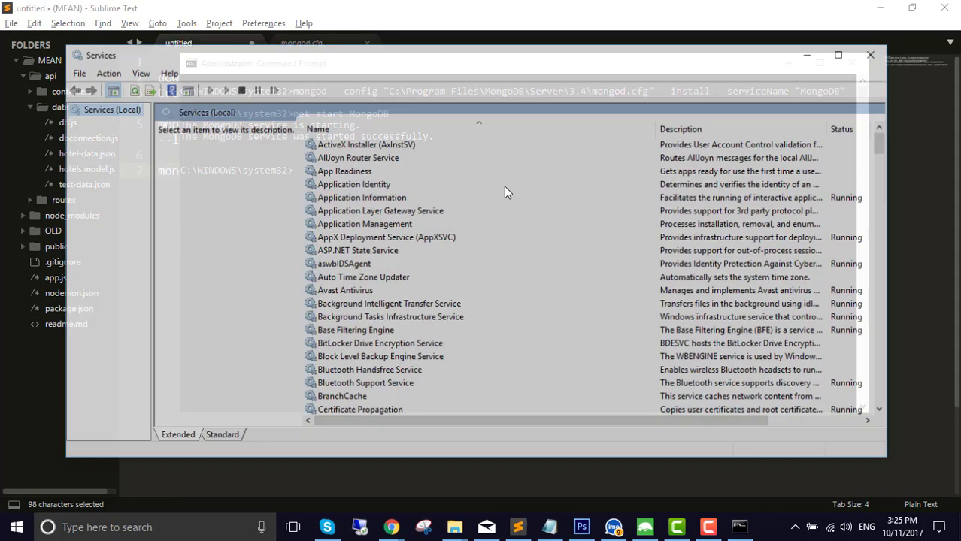
click(354, 183)
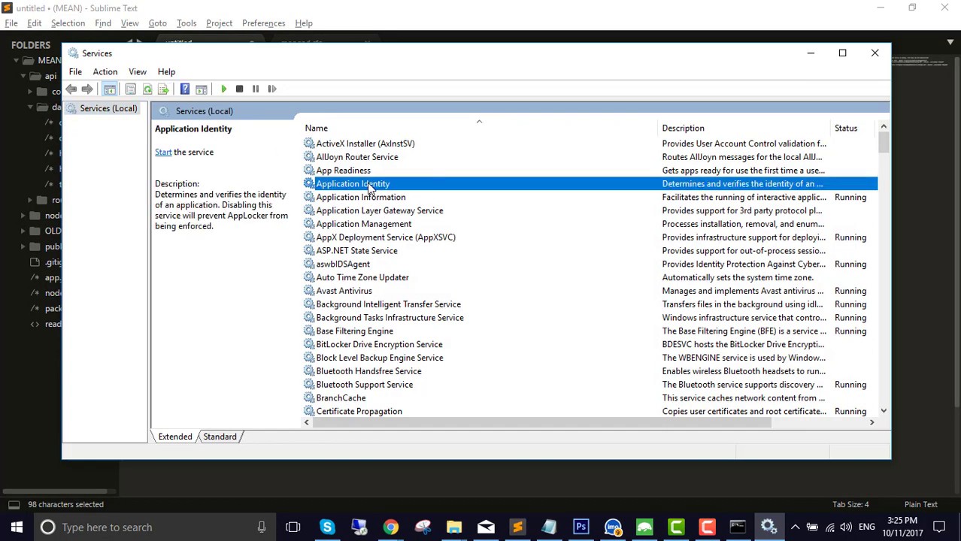
scroll(down, 3)
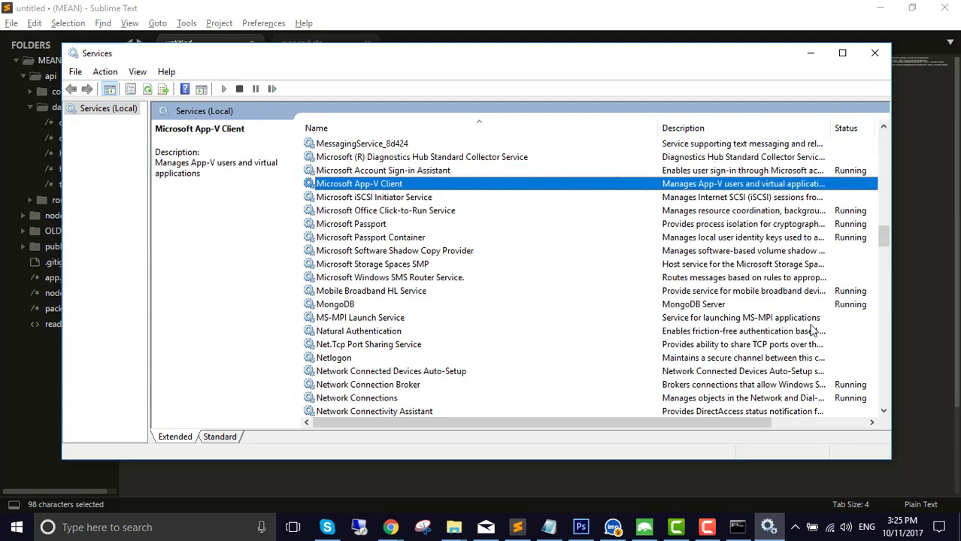
click(335, 304)
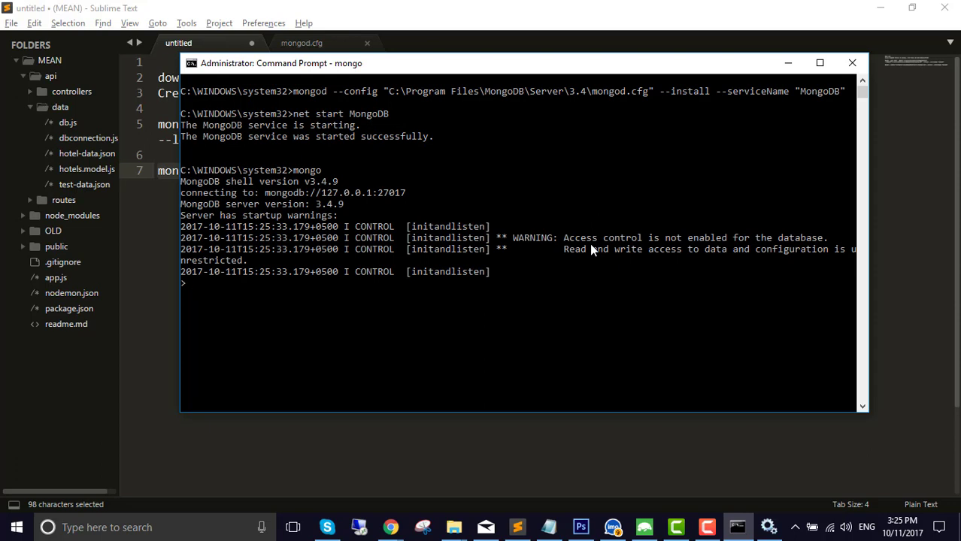
Run show dbs to see admin and local, then enter net stop MongoDB.
text(show dbs)
text(net stop ss)
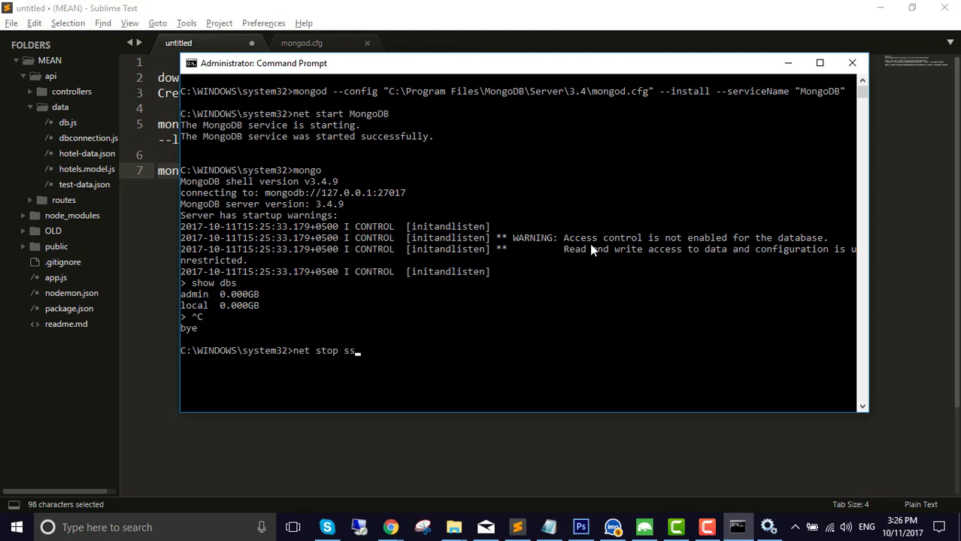
key(BackSpace)
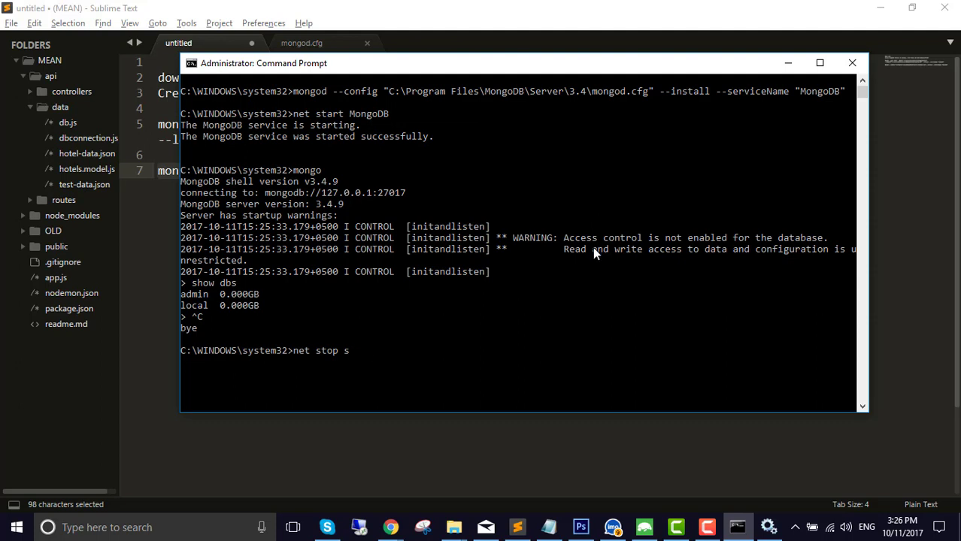
key(Backspace)
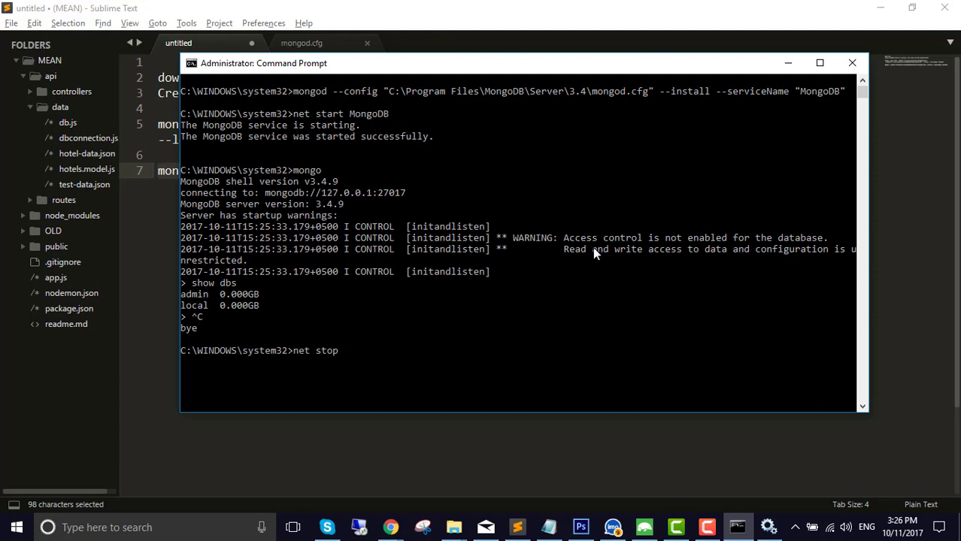
text(MongoD)
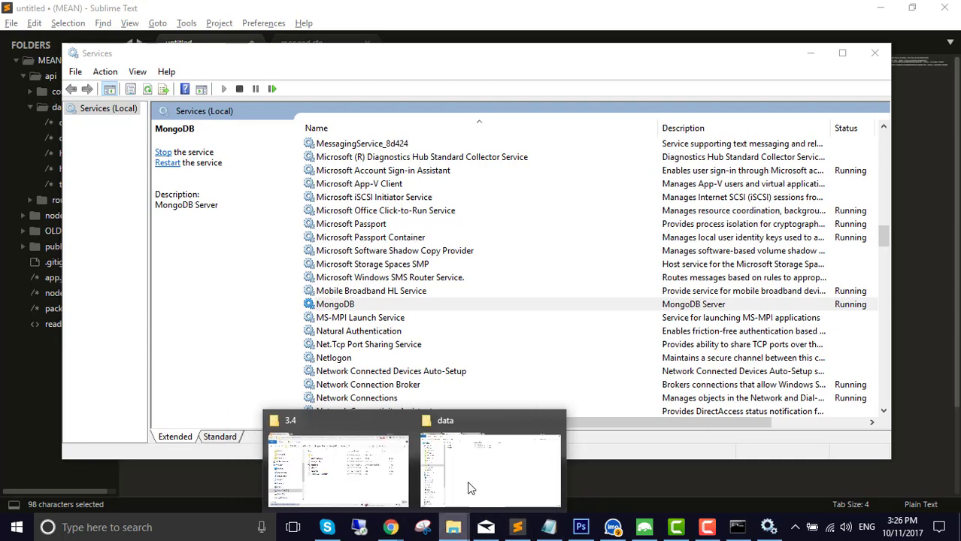
Paste all files from the FuckedUp folder into the data folder, replacing same-named files.
click(488, 470)
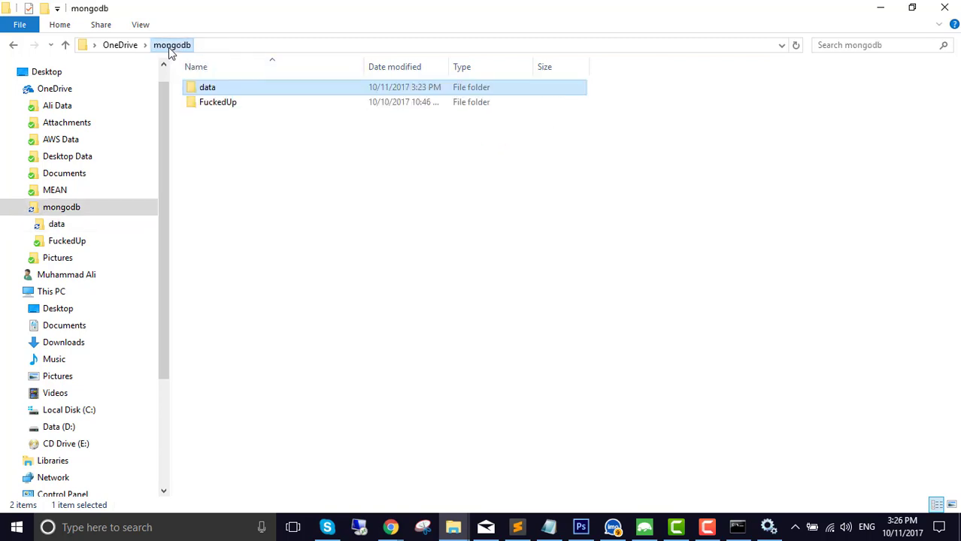
double_click(218, 101)
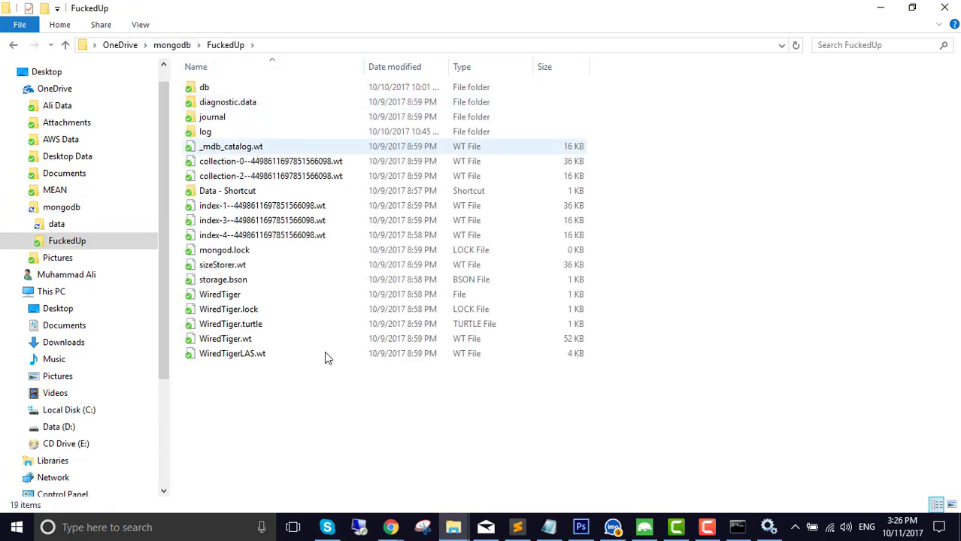
key(ctrl+a)
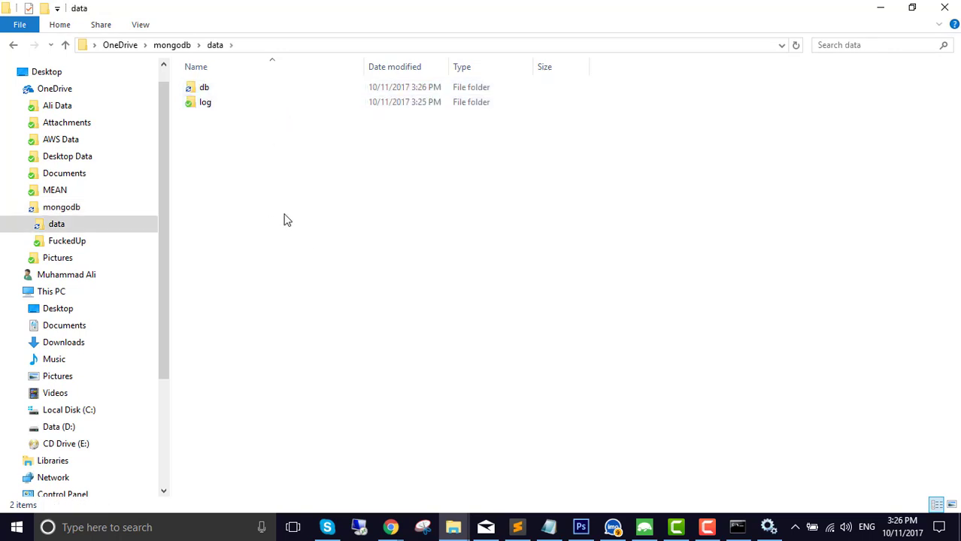
right_click(287, 219)
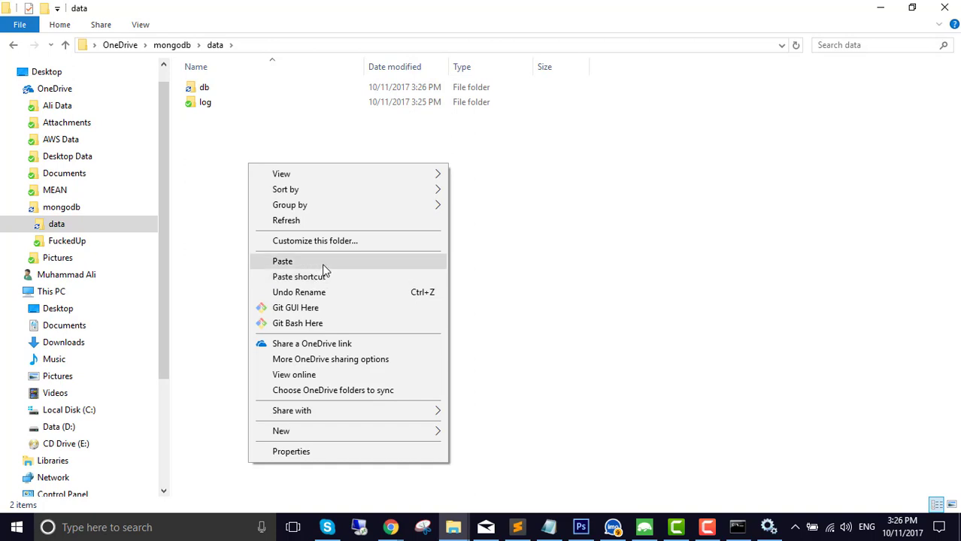
click(282, 261)
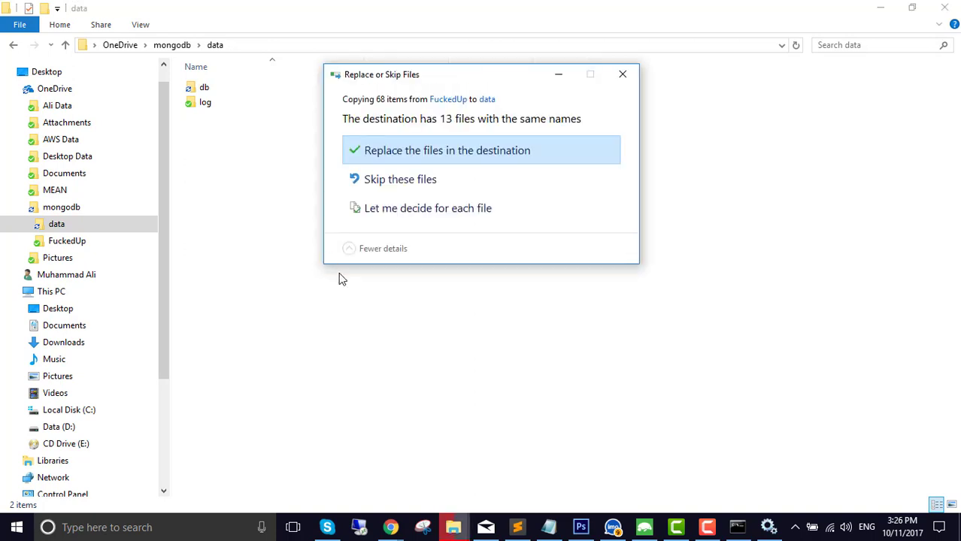
click(446, 150)
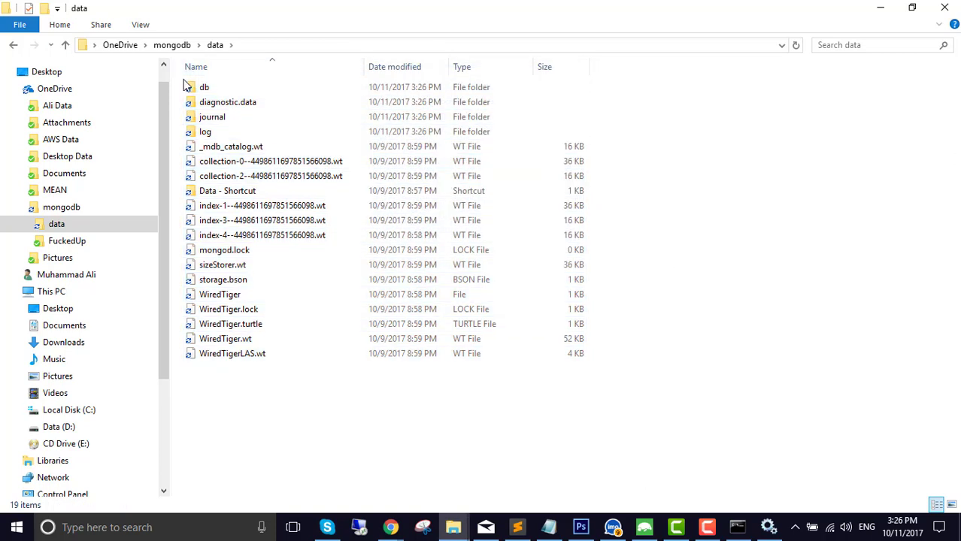
mouse_move(259, 22)
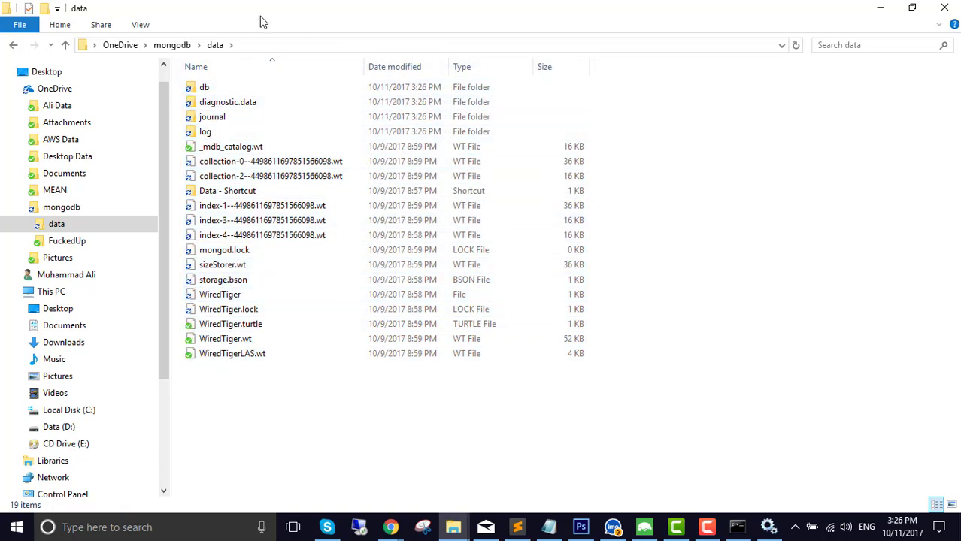
mouse_move(386, 528)
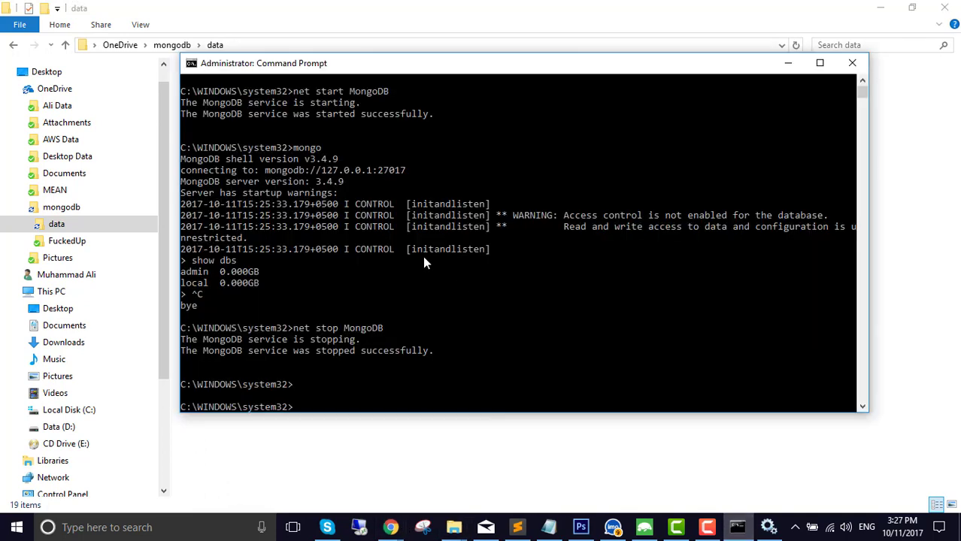
Start the MongoDB service, launch the mongo shell, and run show dbs to list the restored databases.
text(net)
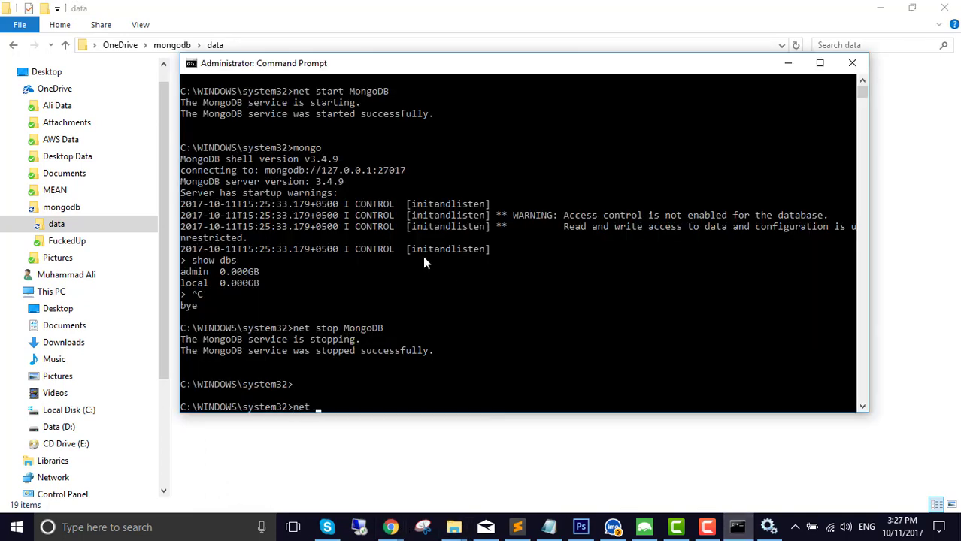
text(Mong)
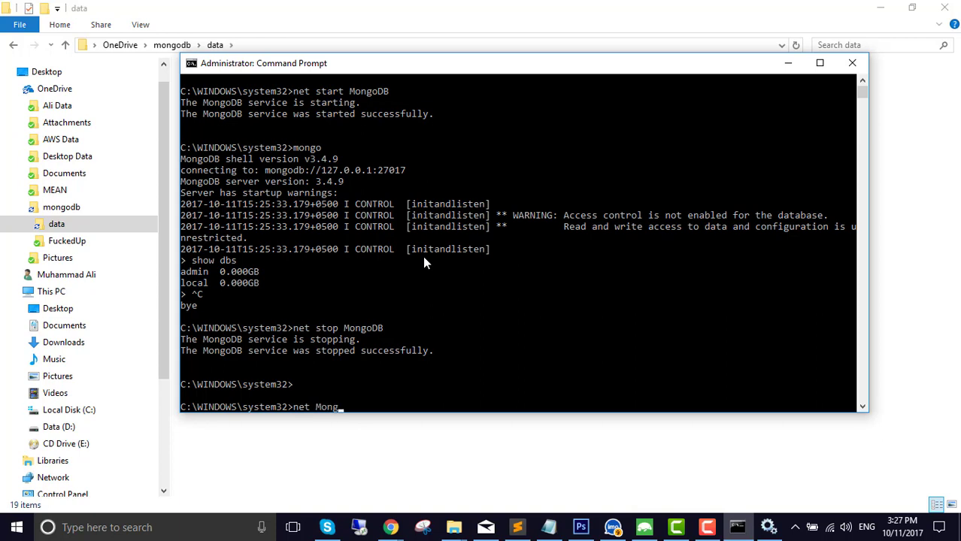
key(BackSpace)
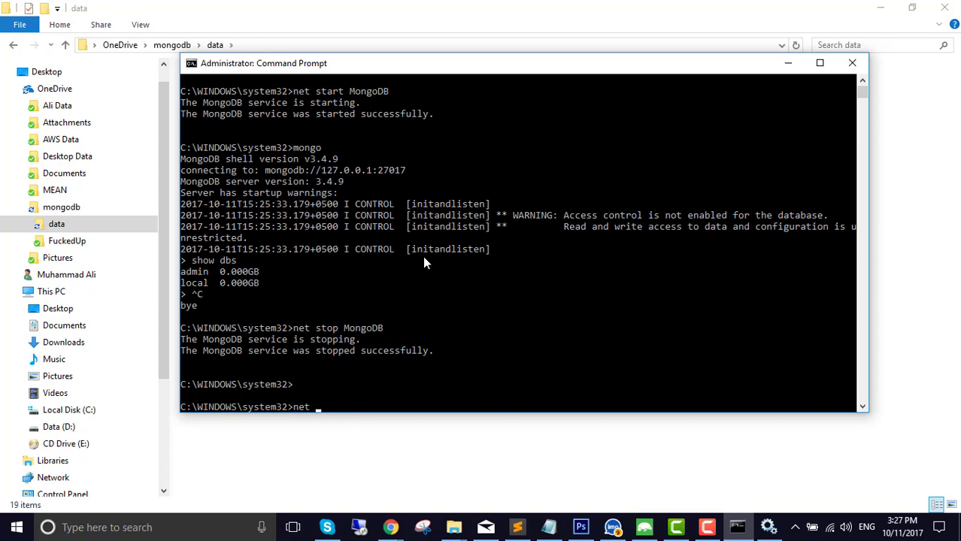
text(start Mong)
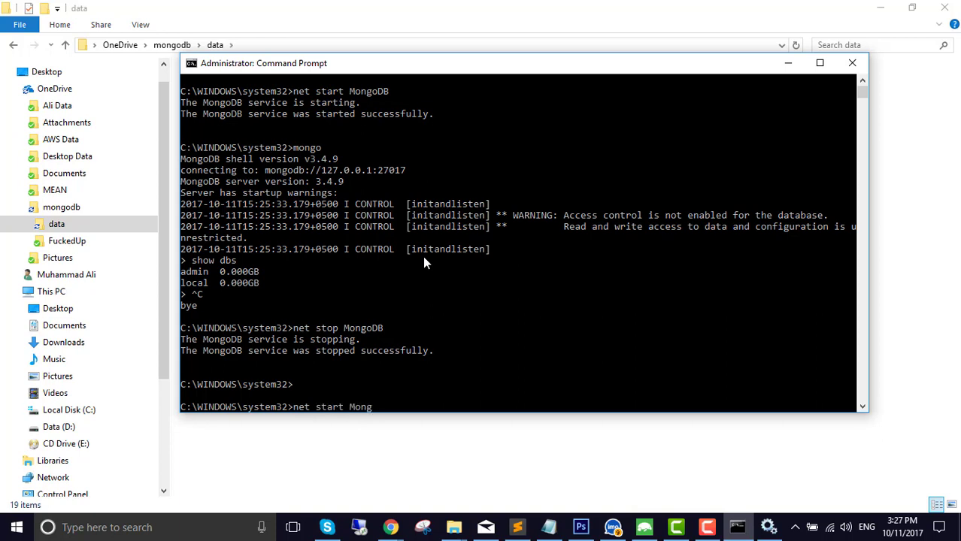
text(DB)
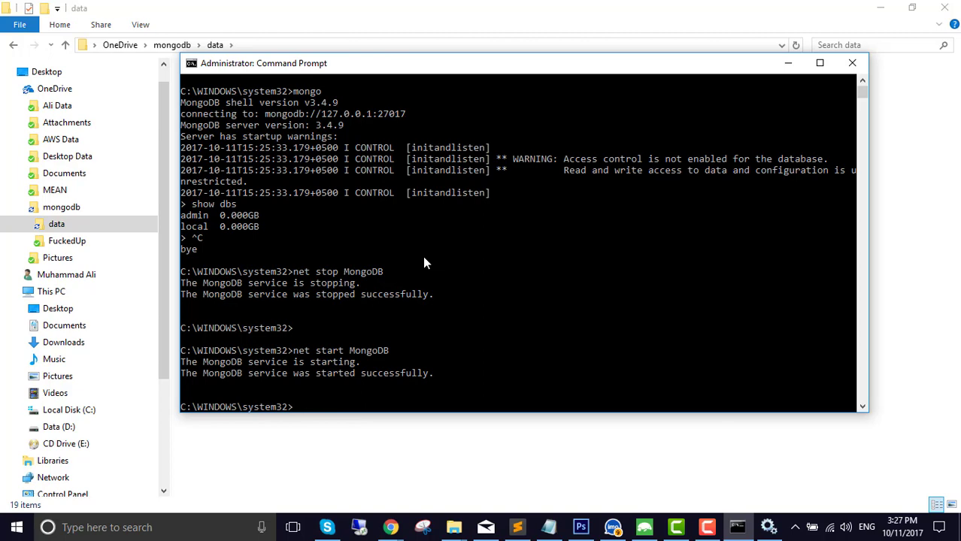
text(mongo)
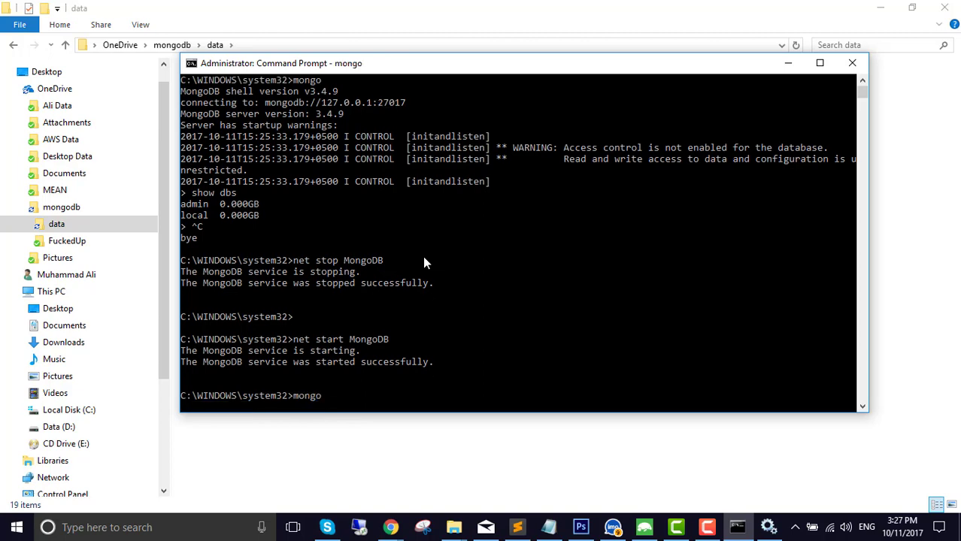
text(show dbs)
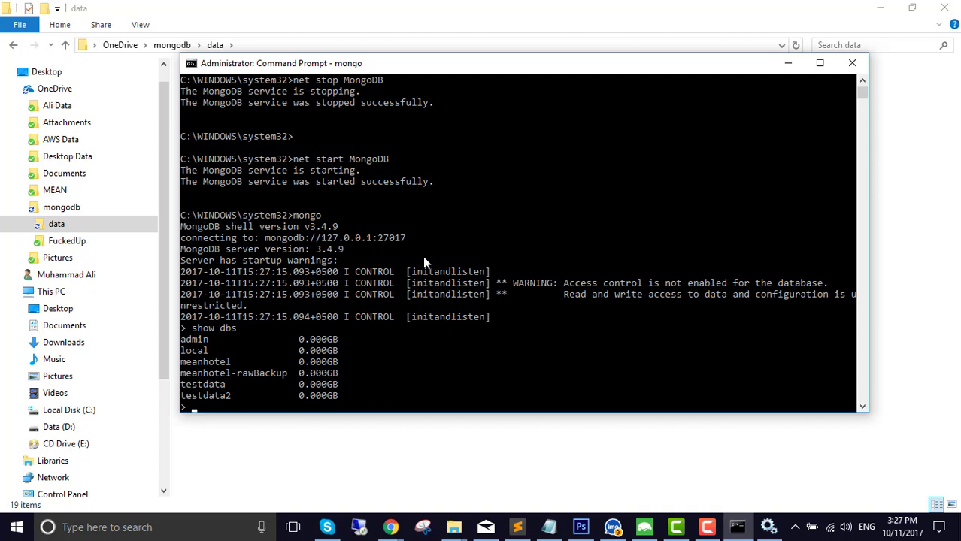
mouse_move(222, 362)
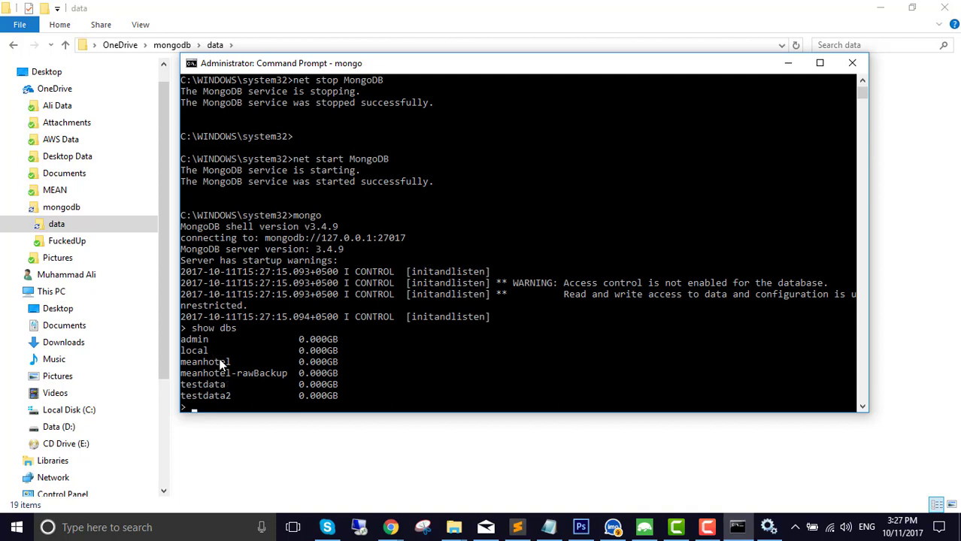
mouse_move(206, 393)
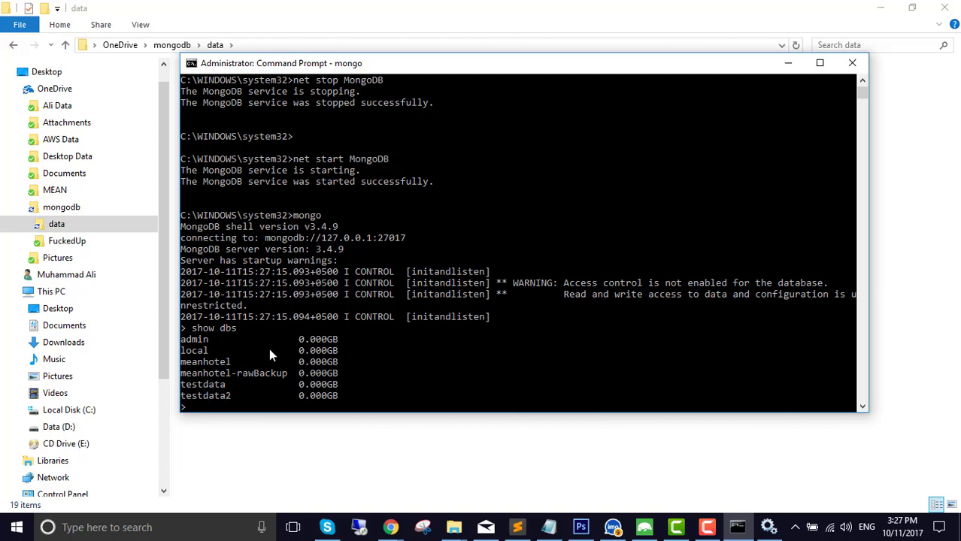
mouse_move(273, 387)
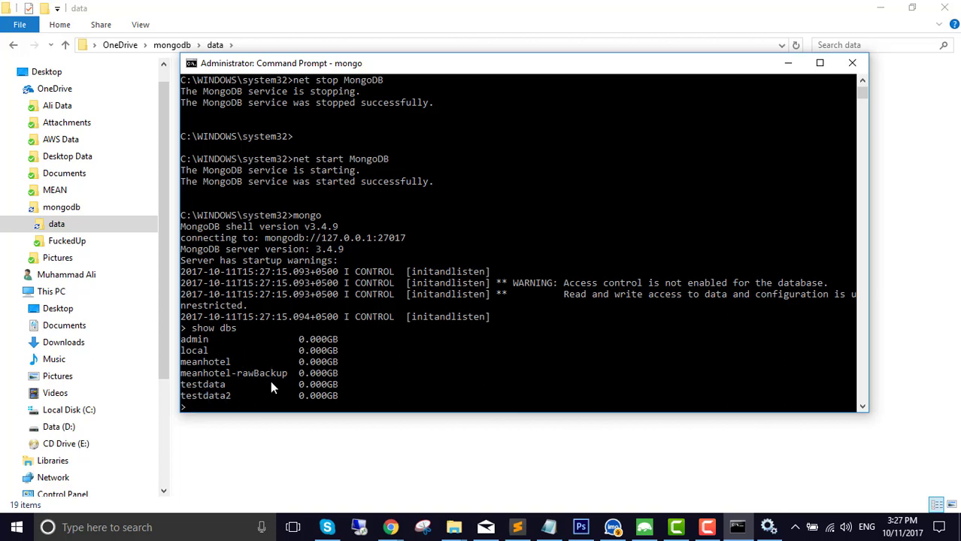
mouse_move(315, 394)
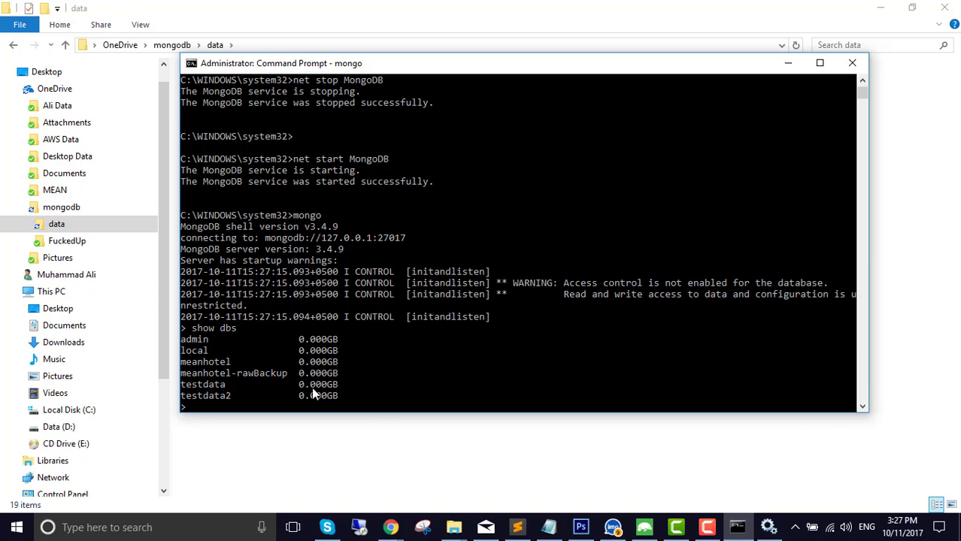
mouse_move(323, 391)
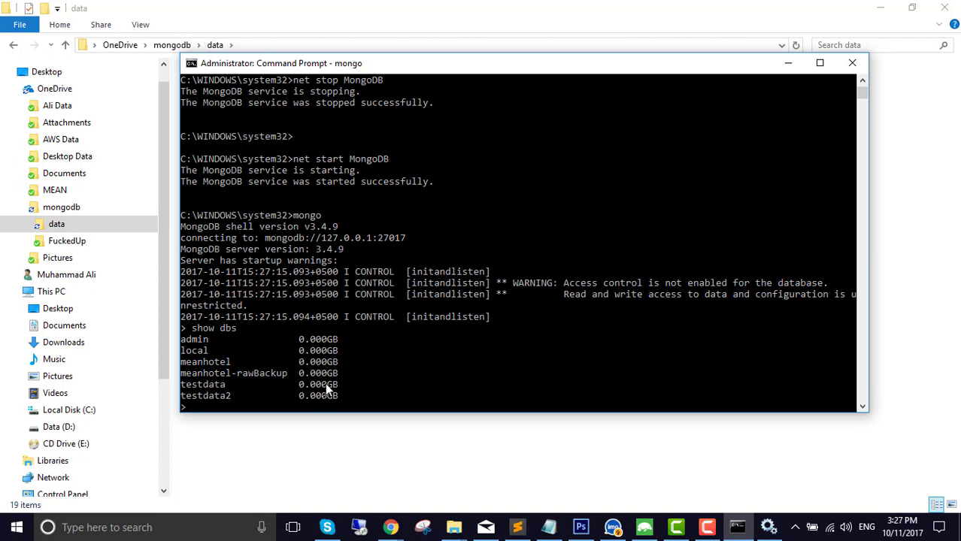
mouse_move(466, 364)
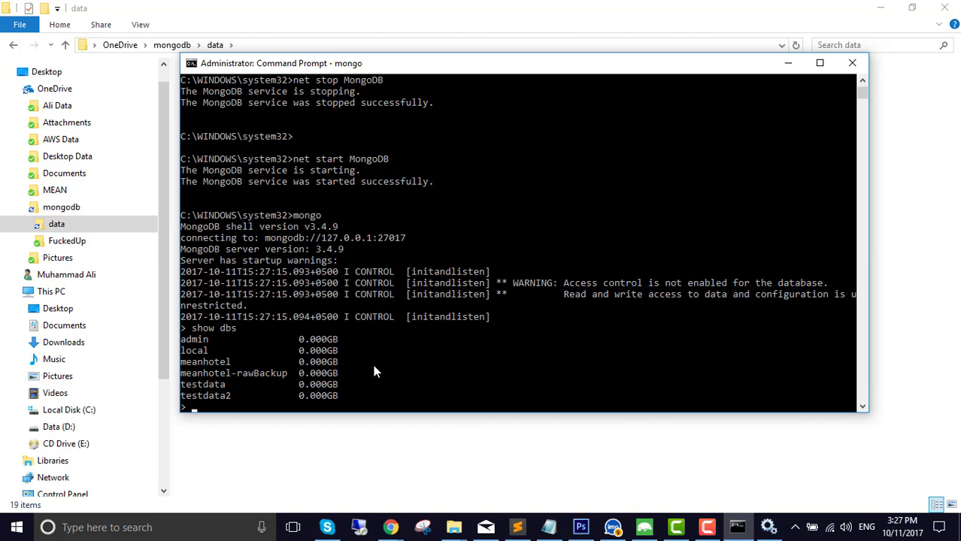
mouse_move(379, 364)
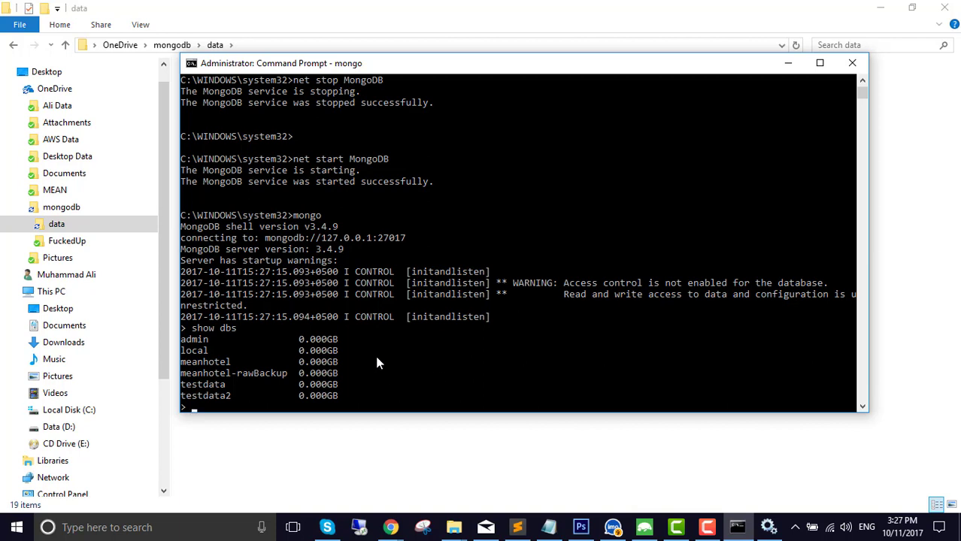
mouse_move(408, 334)
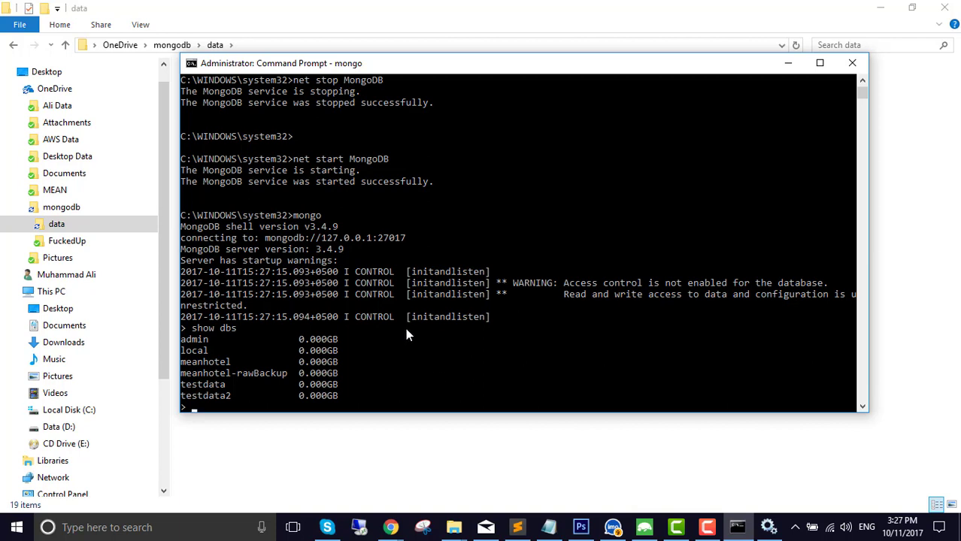
mouse_move(390, 363)
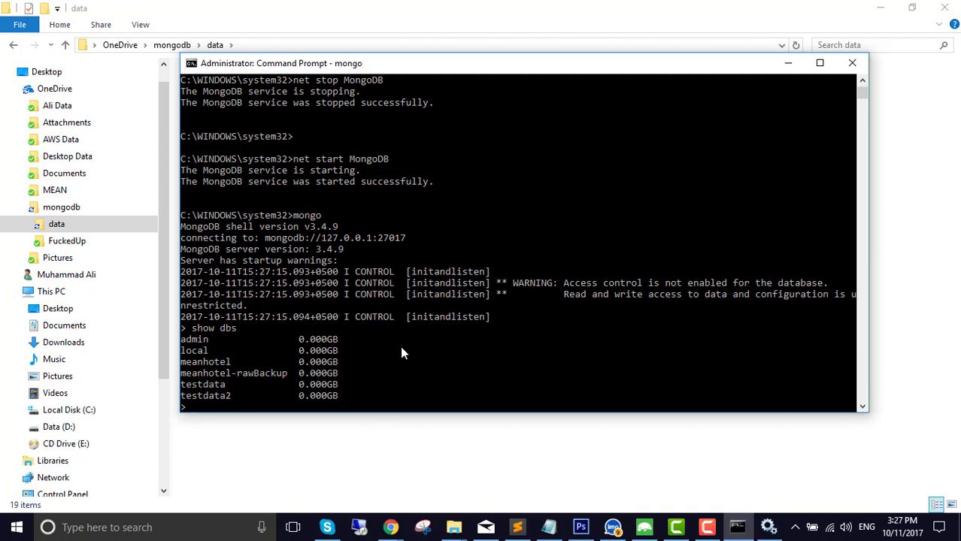
mouse_move(411, 336)
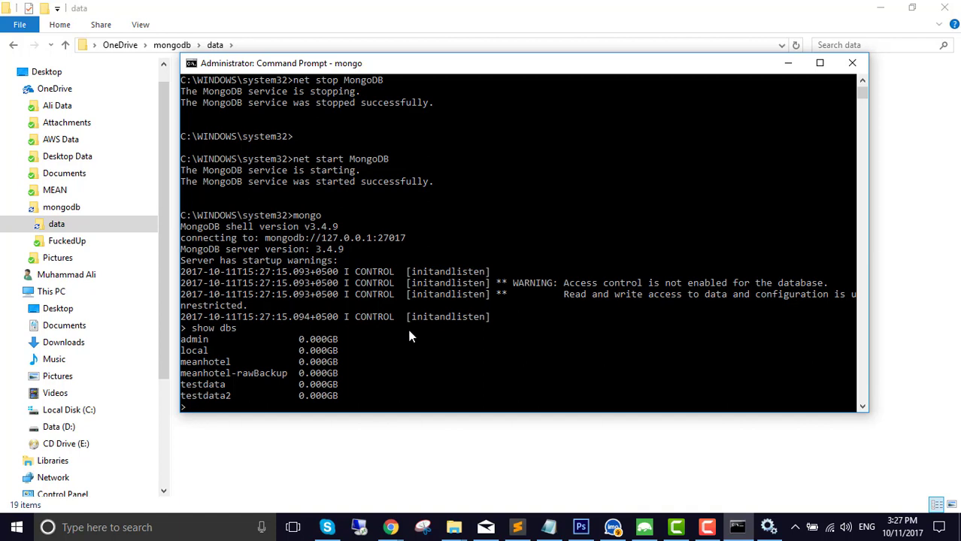